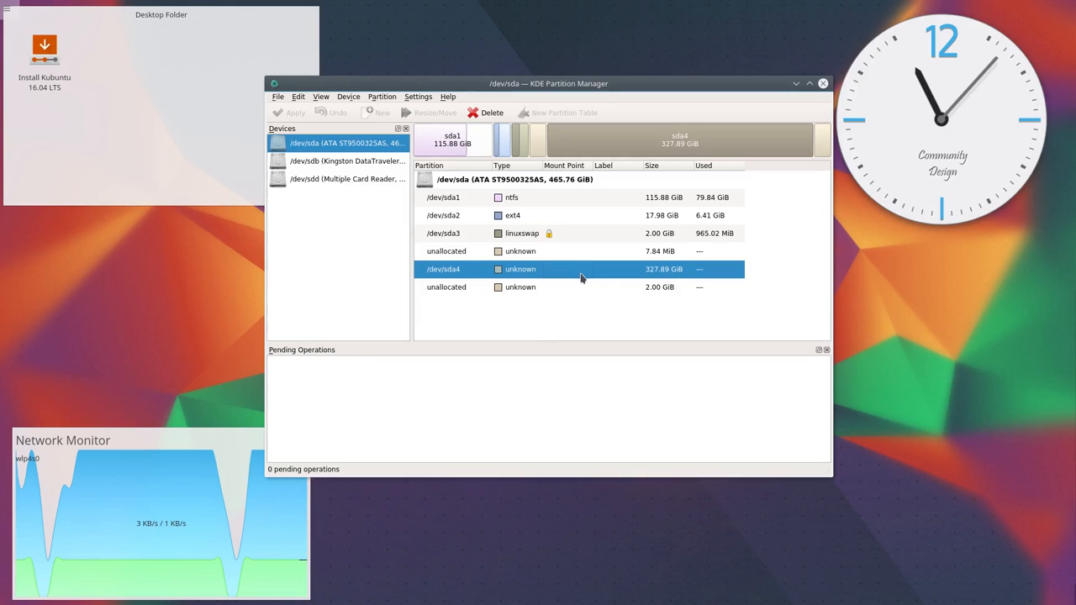
{"action": "mouse_move", "coordinate": [624, 148]}
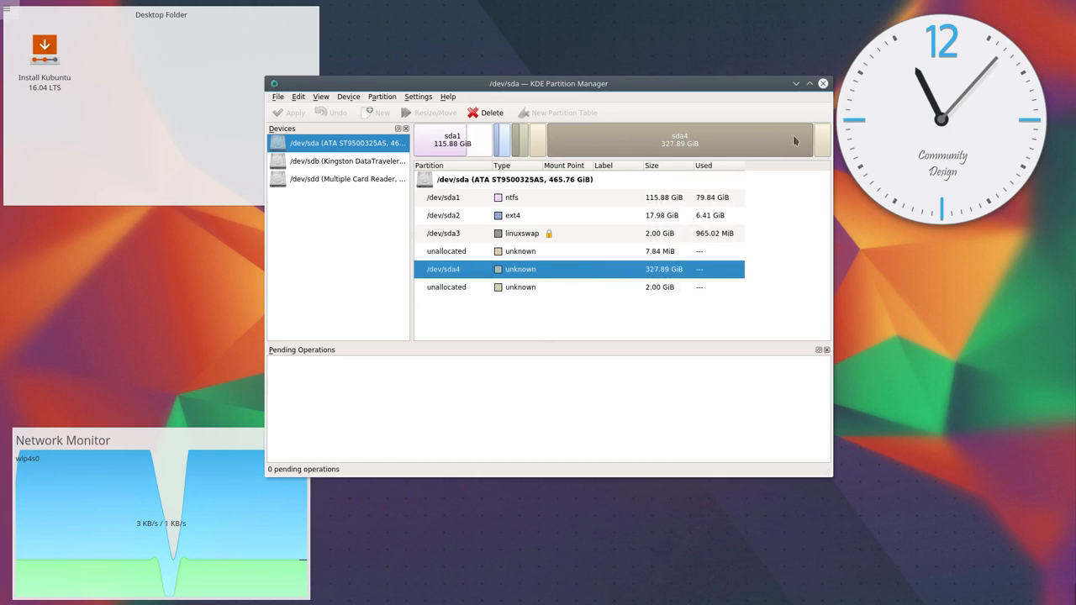
{"action": "mouse_move", "coordinate": [750, 151]}
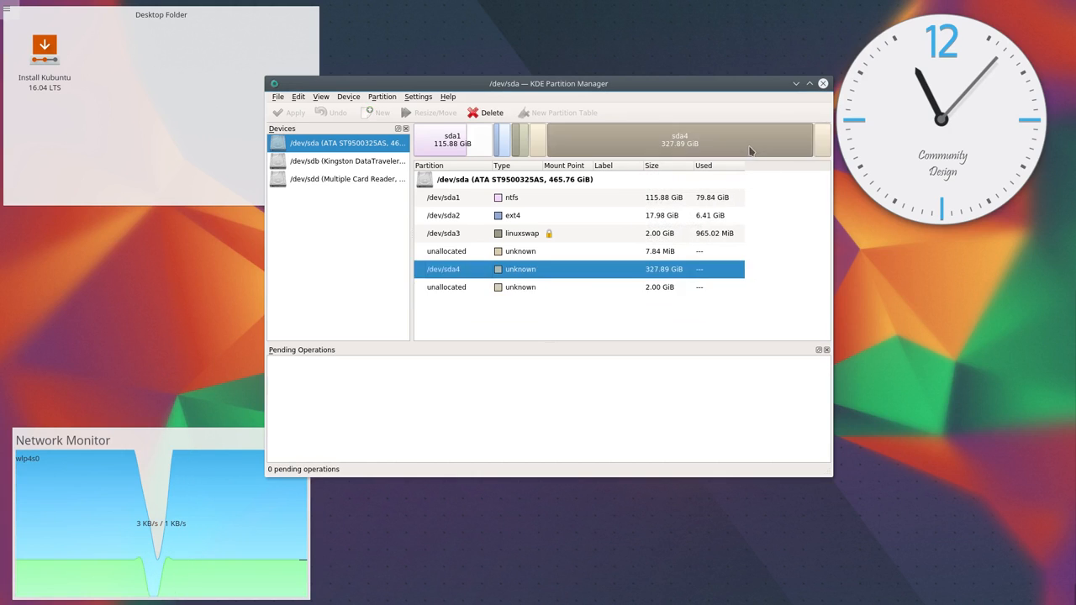
{"action": "mouse_move", "coordinate": [543, 284]}
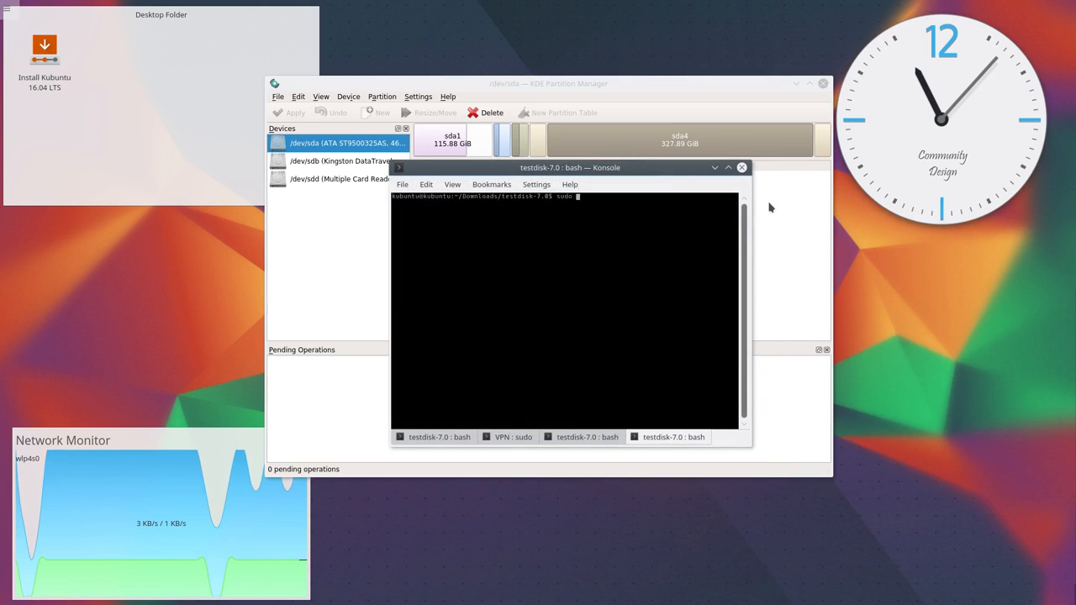
Run sudo fdisk -l /dev/sda, then sudo fsck.ext4 -v /dev/sda4, which reports a bad superblock.
{"action": "type", "text": "fdisk"}
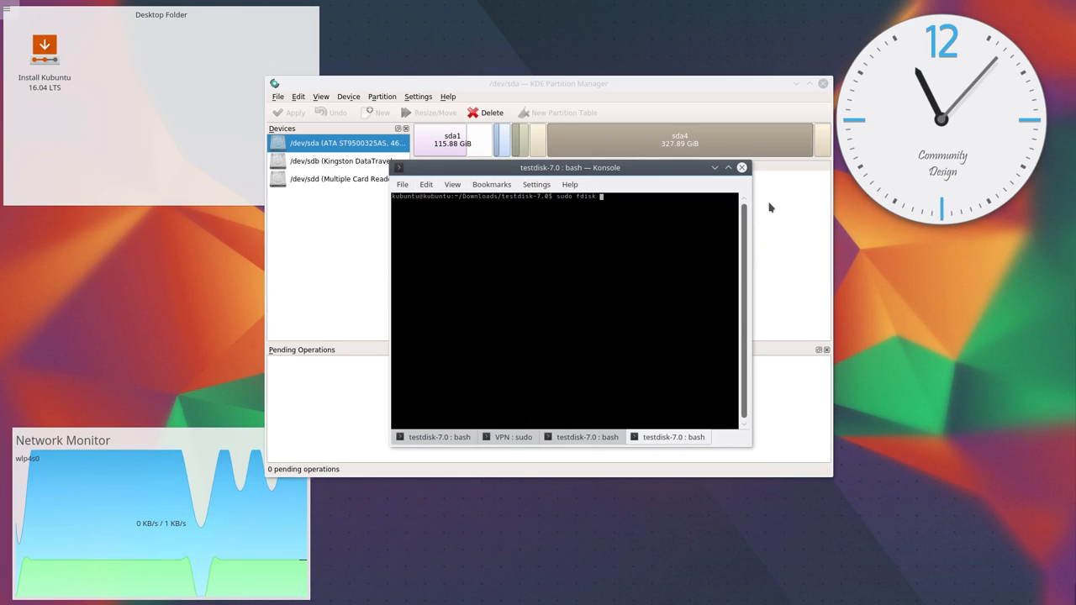
{"action": "type", "text": "-l /dev/sda"}
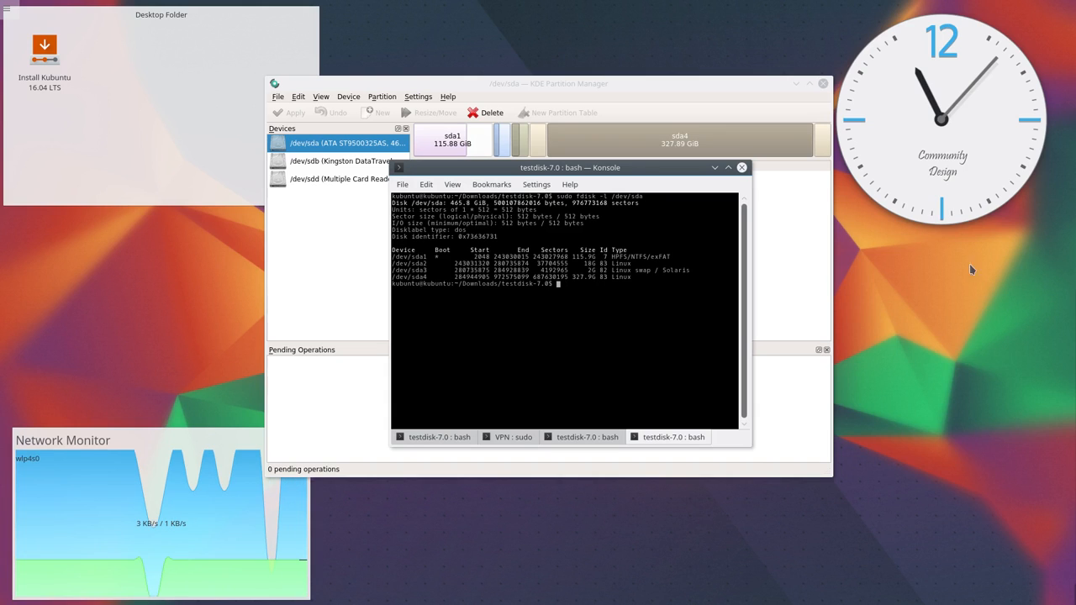
{"action": "type", "text": "sudo"}
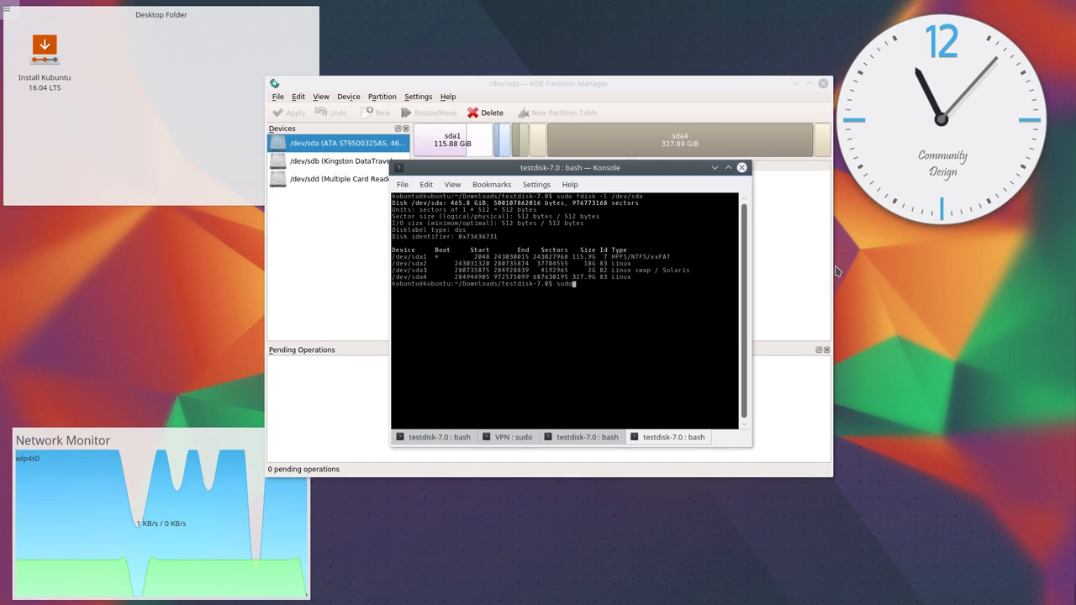
{"action": "type", "text": "fsck.ext4 -v"}
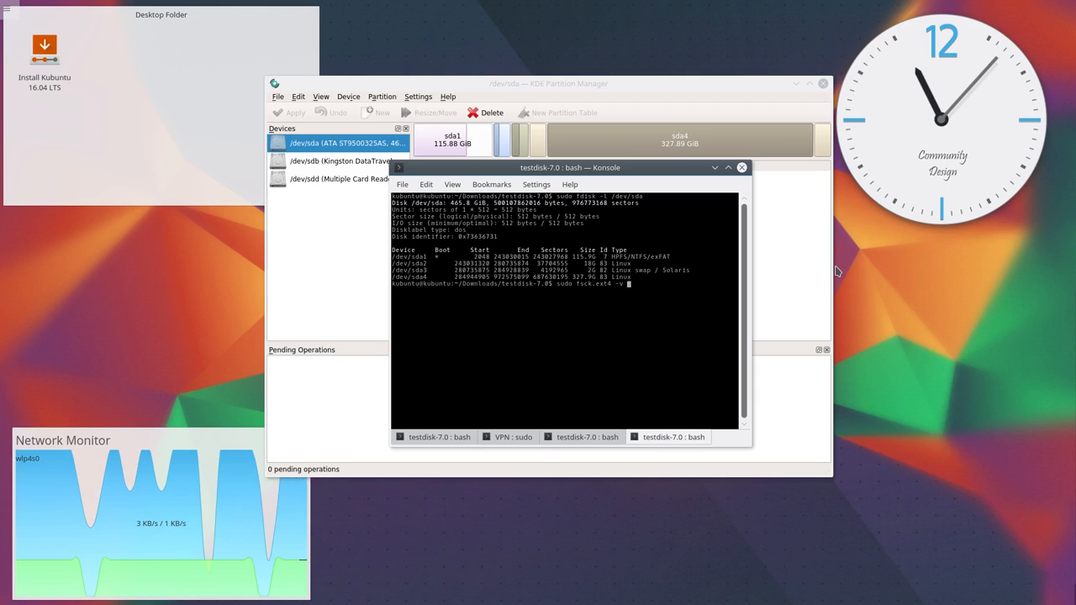
{"action": "type", "text": "/dev/s"}
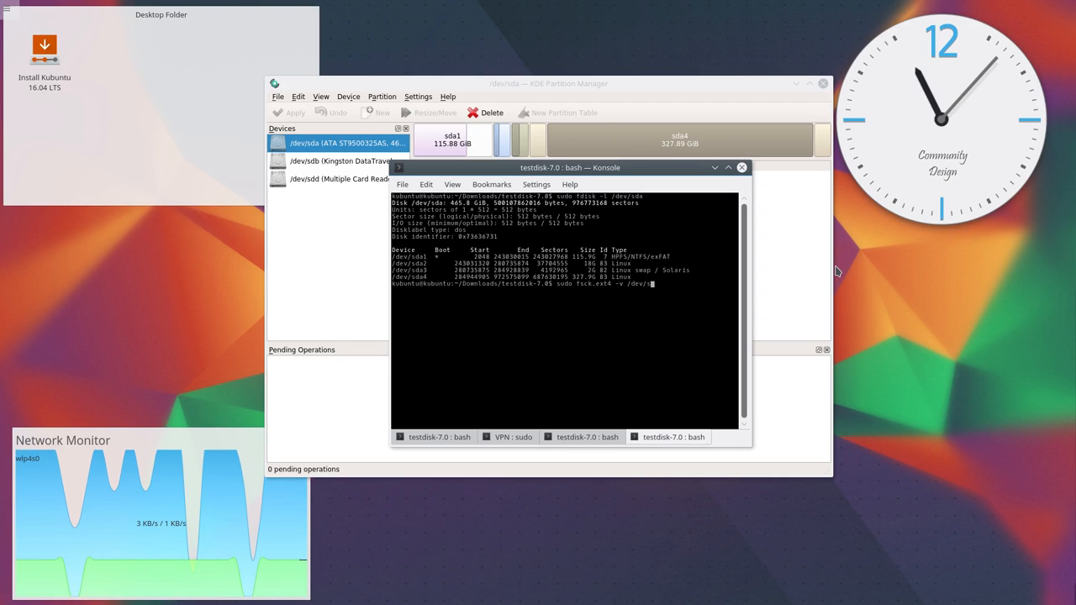
{"action": "key", "text": "Return"}
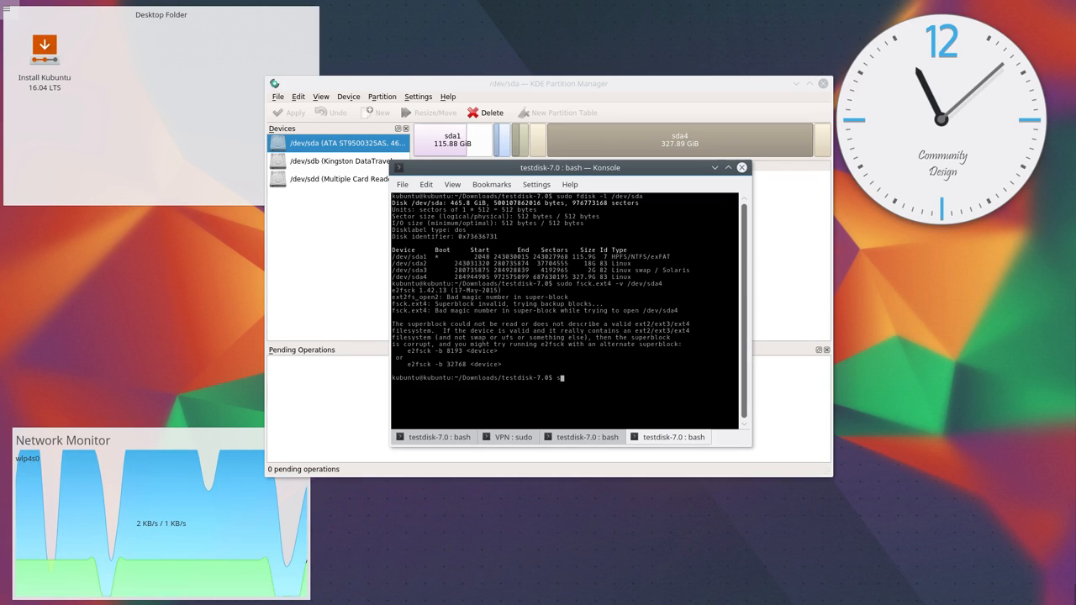
Run sudo mke2fs -n /dev/sda4 as a dry run to list sda4's backup superblock locations.
{"action": "type", "text": "sudo"}
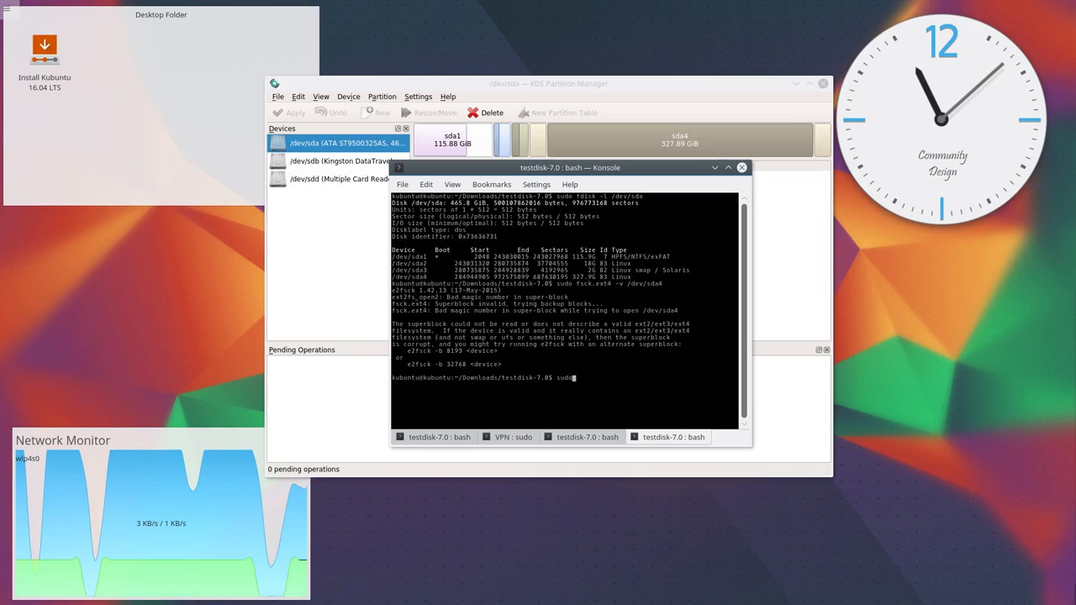
{"action": "type", "text": "mke2fs -n"}
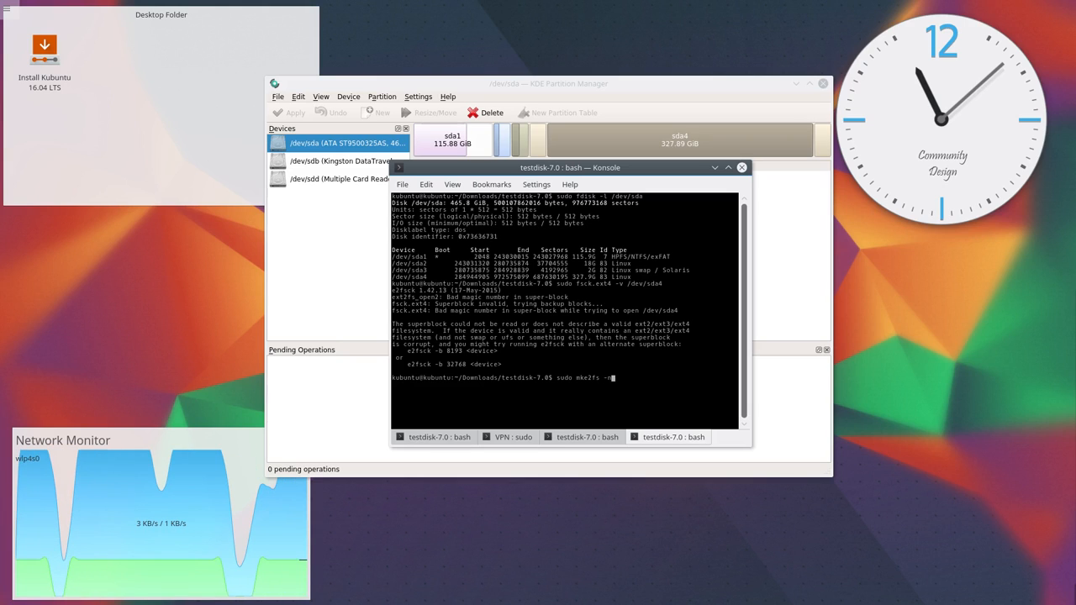
{"action": "type", "text": "/dev"}
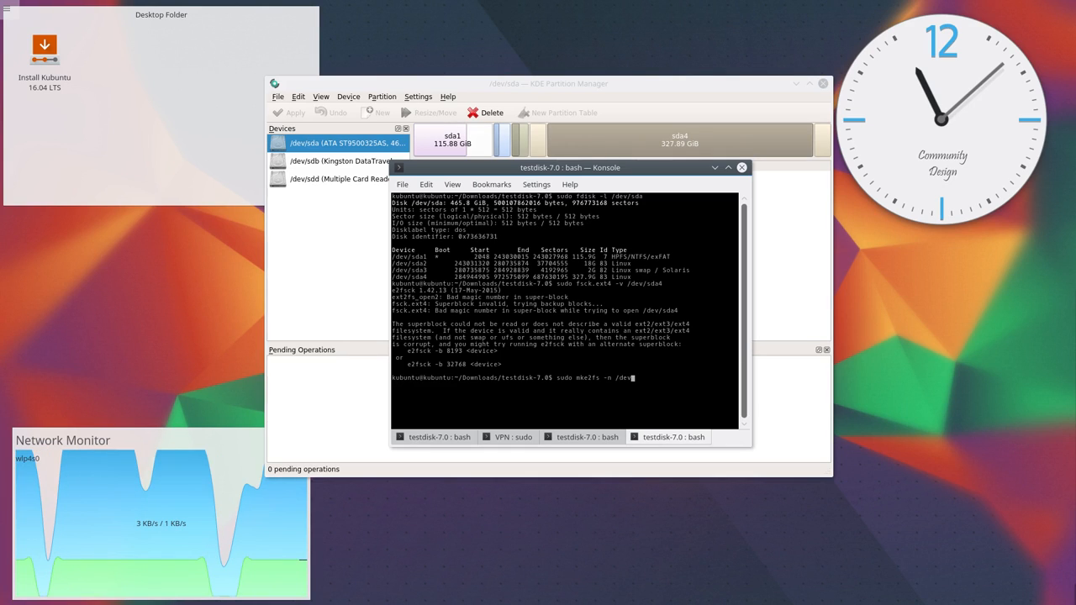
{"action": "type", "text": "/sda4"}
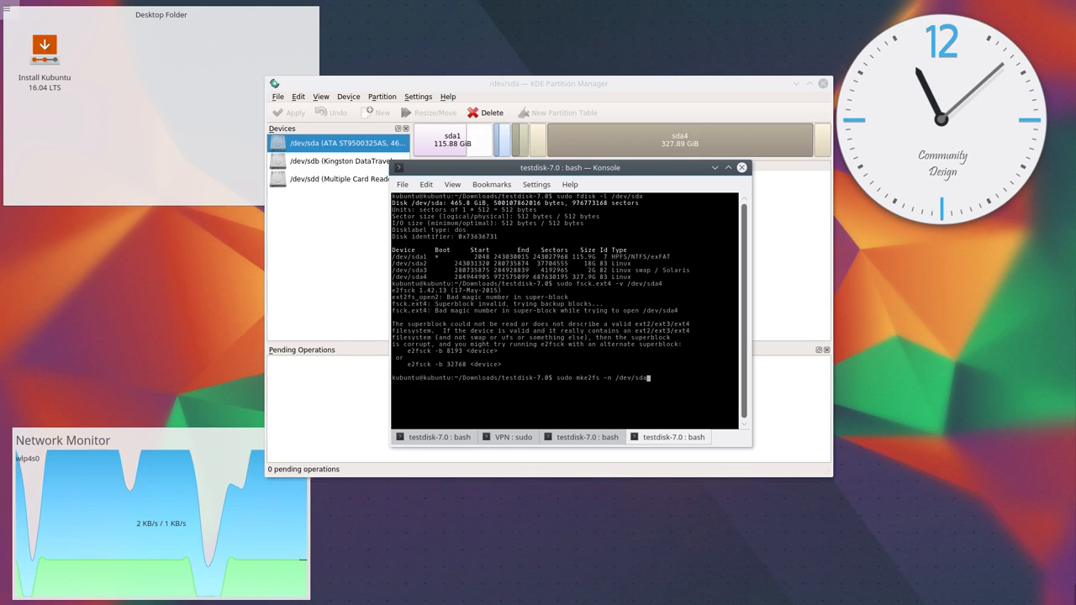
{"action": "key", "text": "Return"}
{"action": "type", "text": "sudo e2fs"}
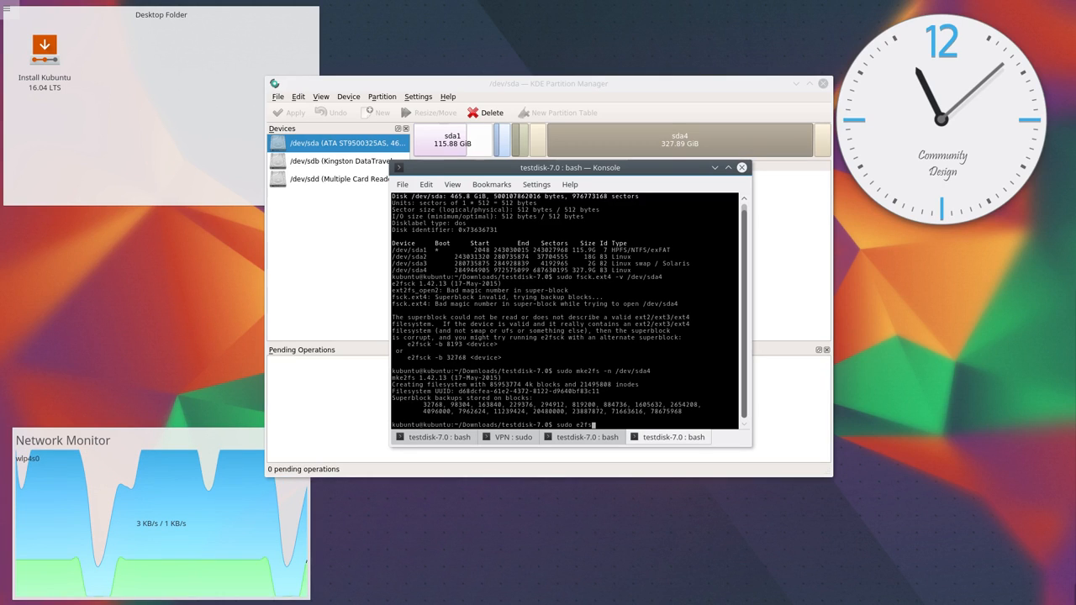
Run sudo e2fsck -b 32768 /dev/sda4, which still fails, and retype the command.
{"action": "type", "text": "-b 32768"}
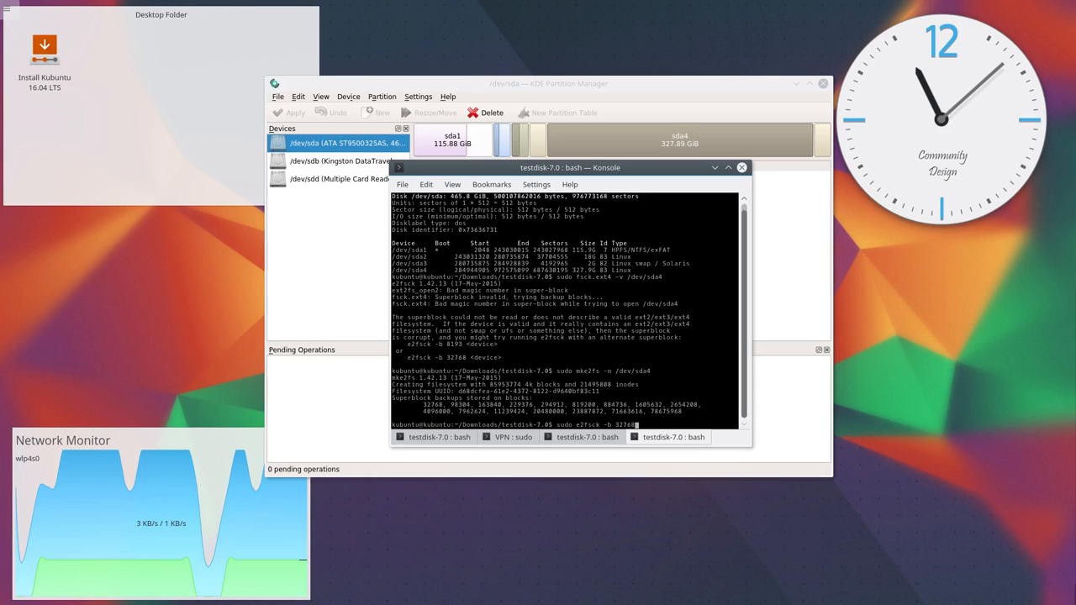
{"action": "type", "text": "/dev/"}
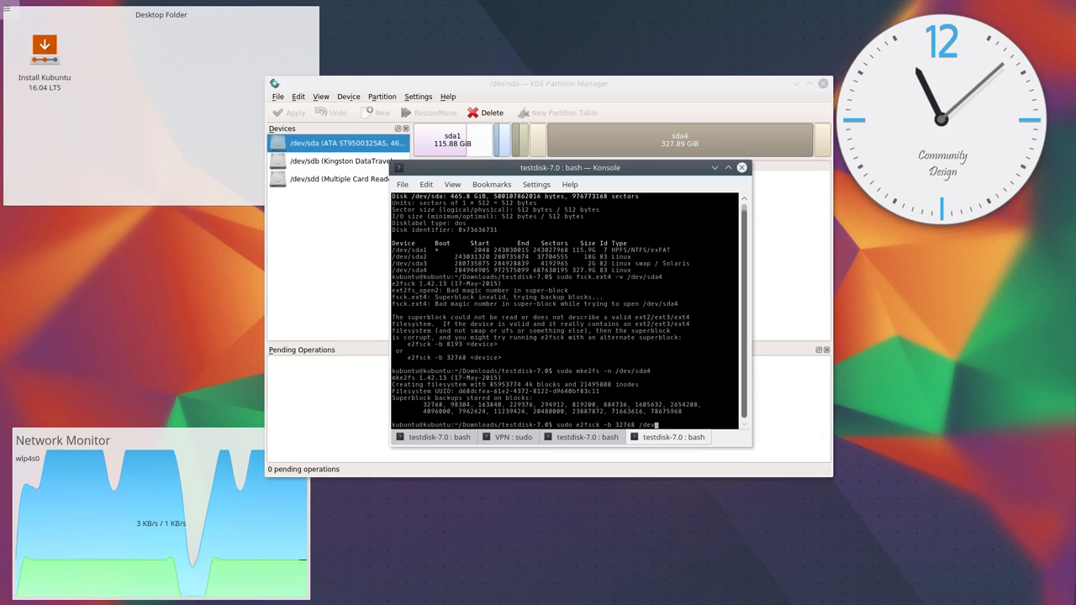
{"action": "key", "text": "Return"}
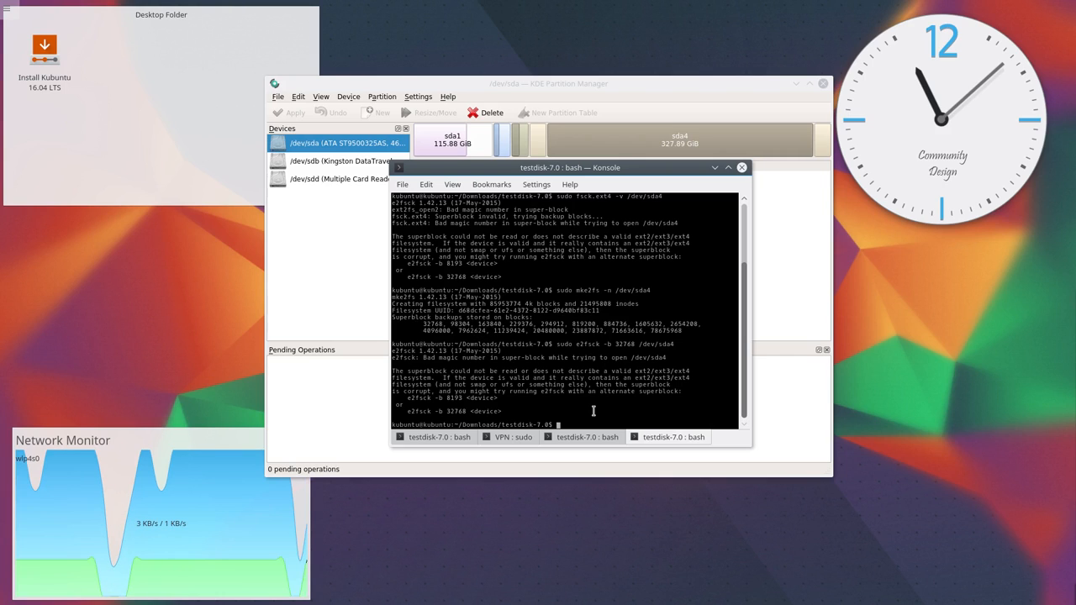
{"action": "type", "text": "sudo e2fsck -b 32768 /dev/sda4"}
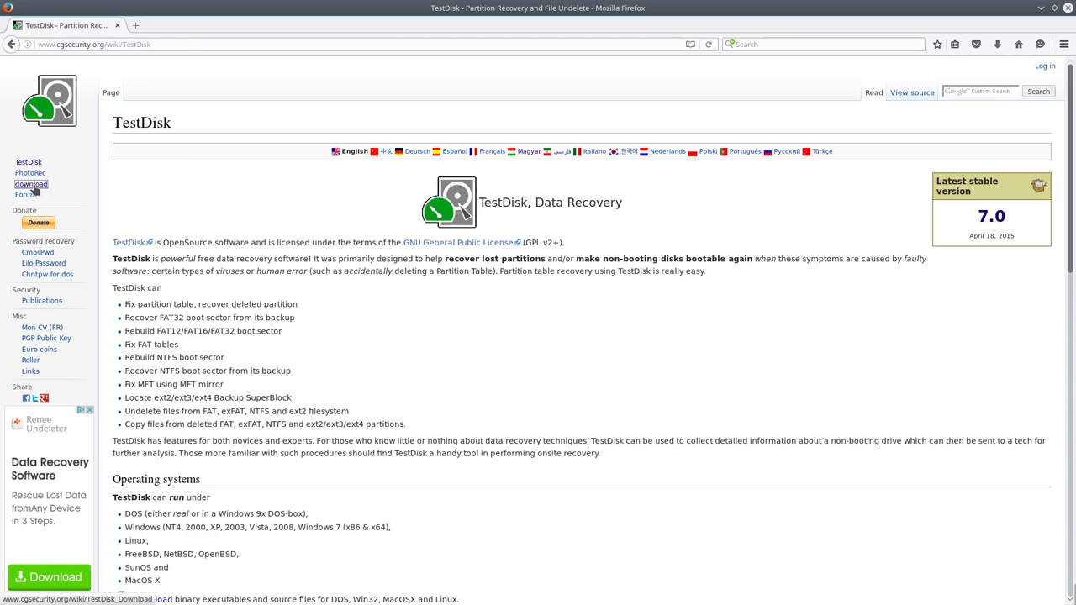
Download the TestDisk 7.0 Linux 2.6.18 x86_64 package and save it to disk.
{"action": "left_click", "coordinate": [31, 183]}
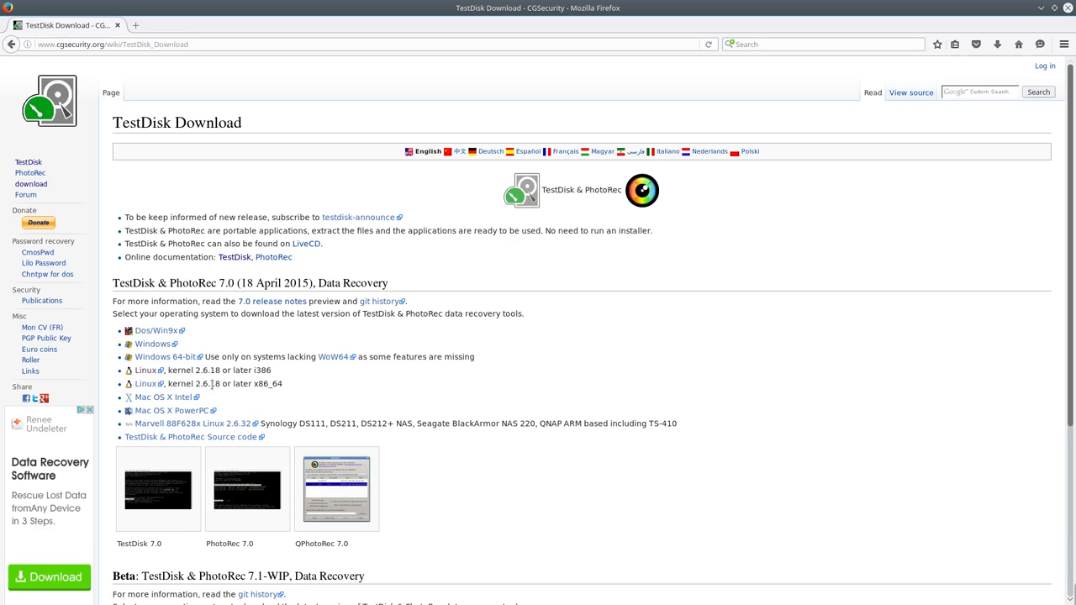
{"action": "mouse_move", "coordinate": [145, 384]}
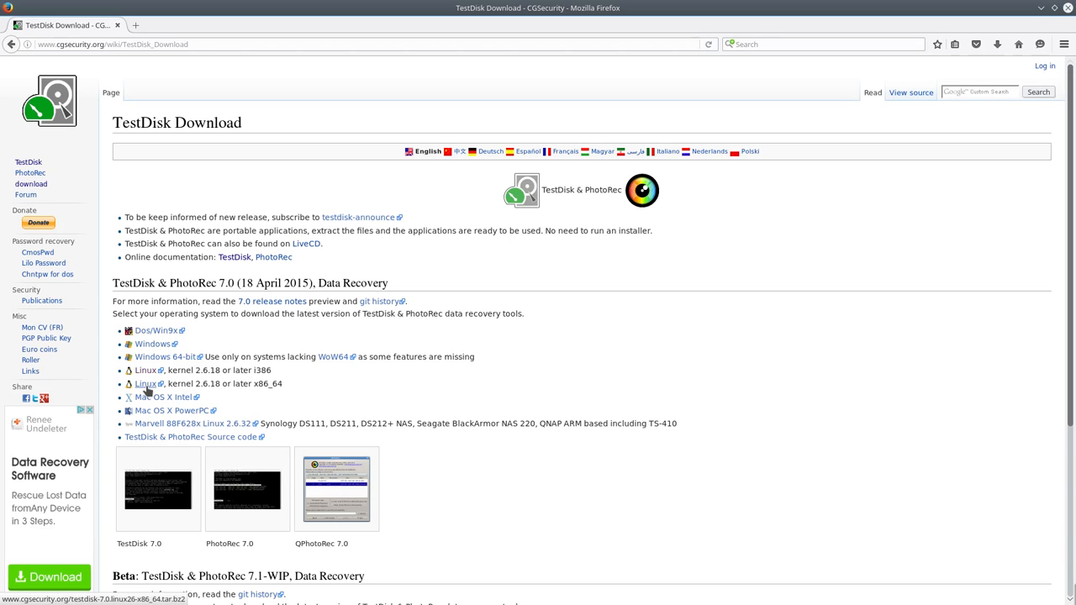
{"action": "left_click", "coordinate": [145, 384]}
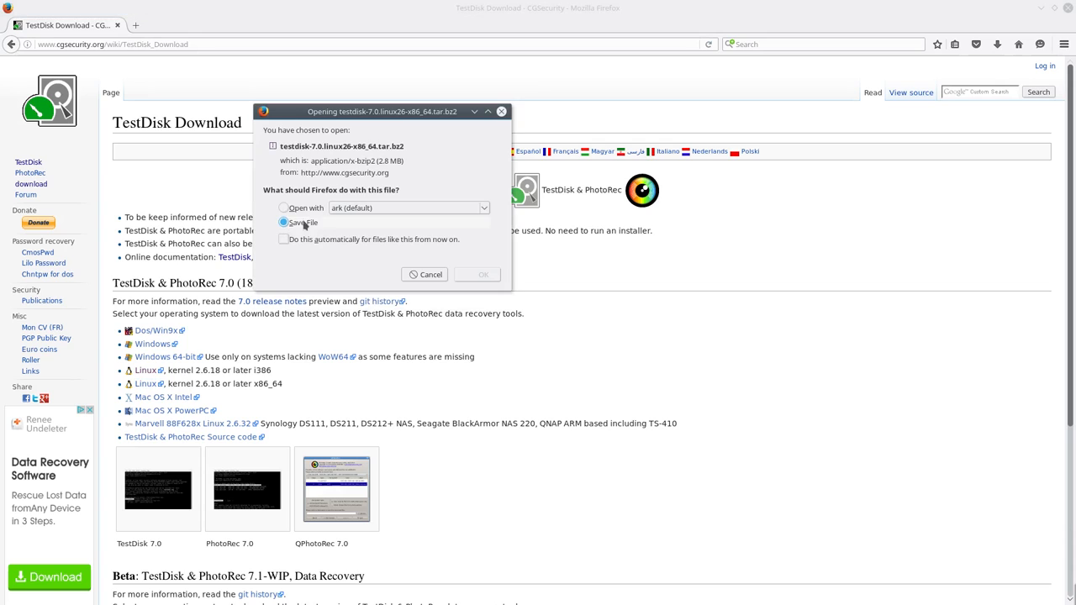
{"action": "left_click", "coordinate": [284, 222]}
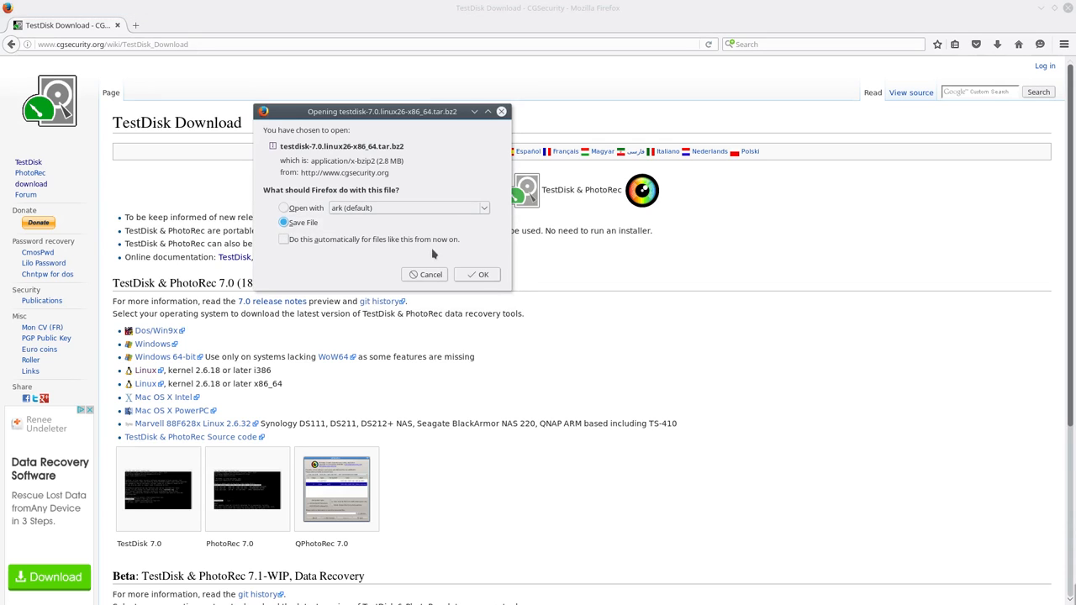
{"action": "left_click", "coordinate": [477, 274]}
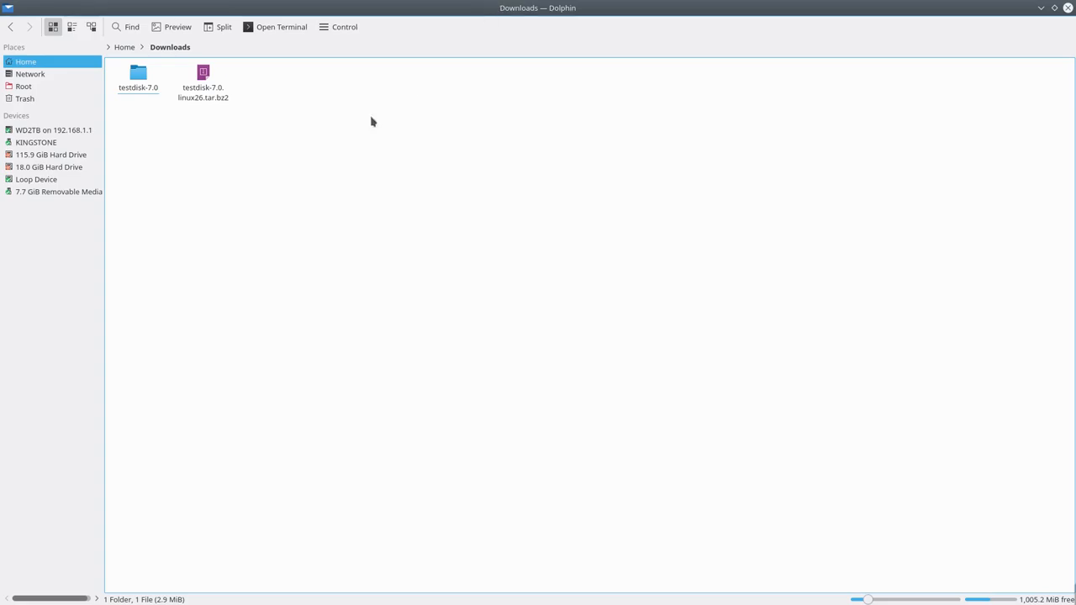
Review the Properties of testdisk_static inside Downloads/testdisk-7.0, confirming a 2.6 MiB executable.
{"action": "double_click", "coordinate": [138, 76]}
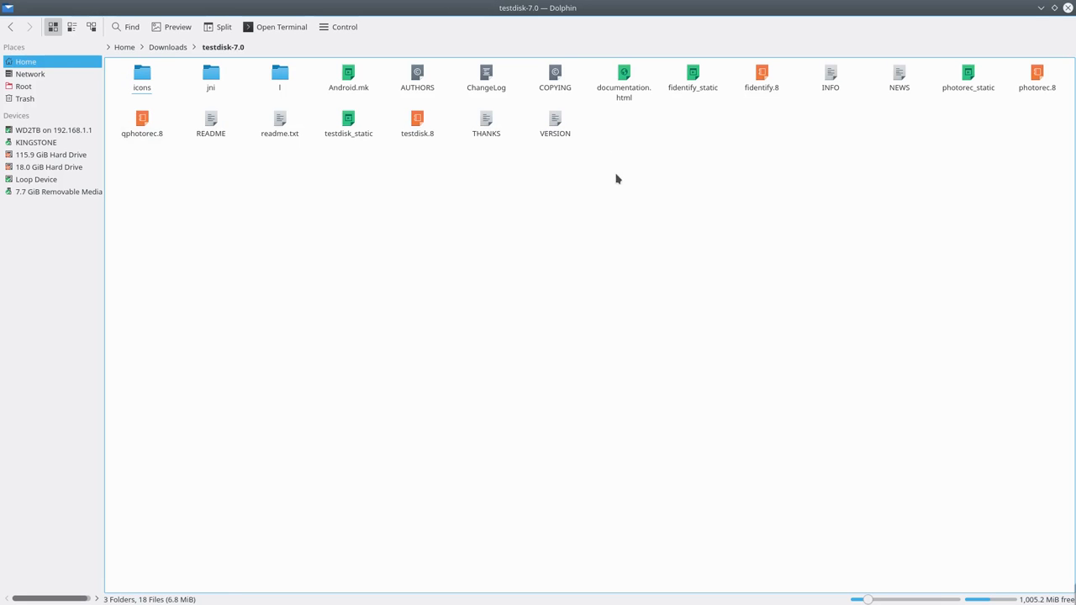
{"action": "right_click", "coordinate": [348, 124]}
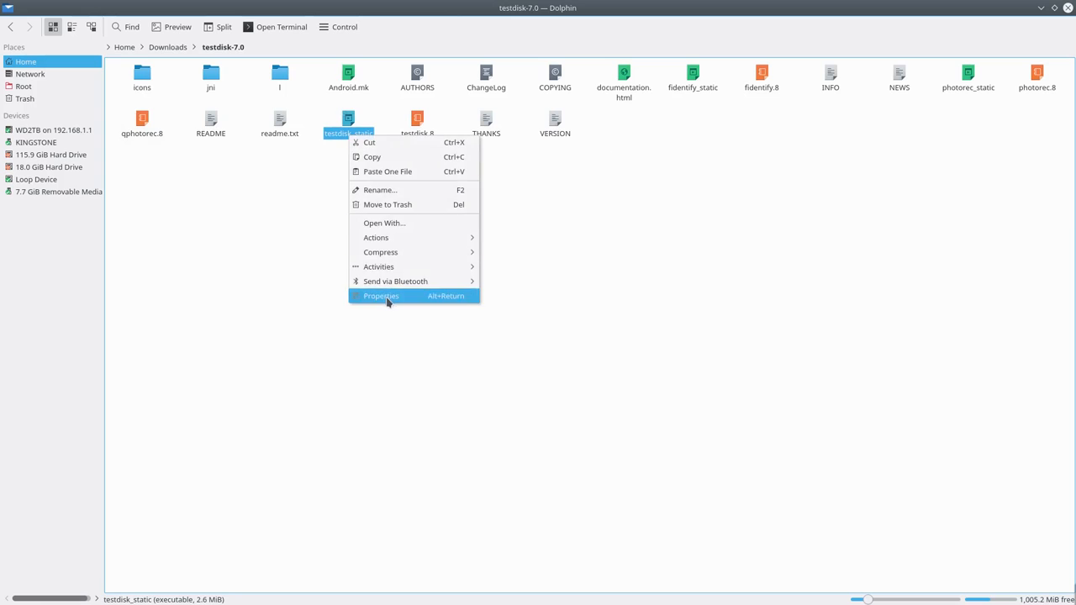
{"action": "left_click", "coordinate": [380, 296]}
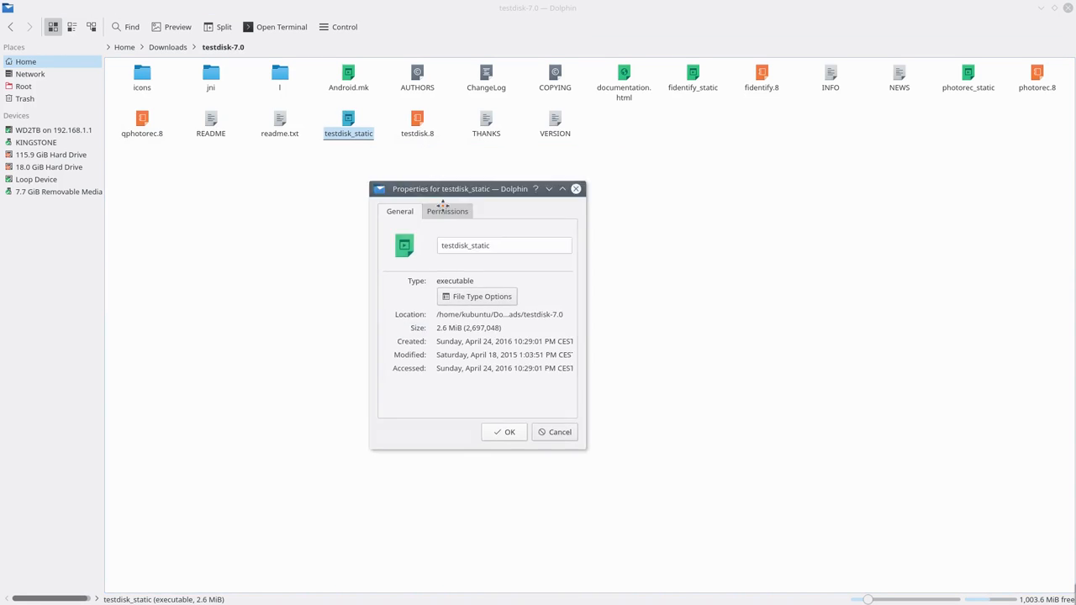
{"action": "left_click_drag", "start_coordinate": [460, 188], "coordinate": [495, 222]}
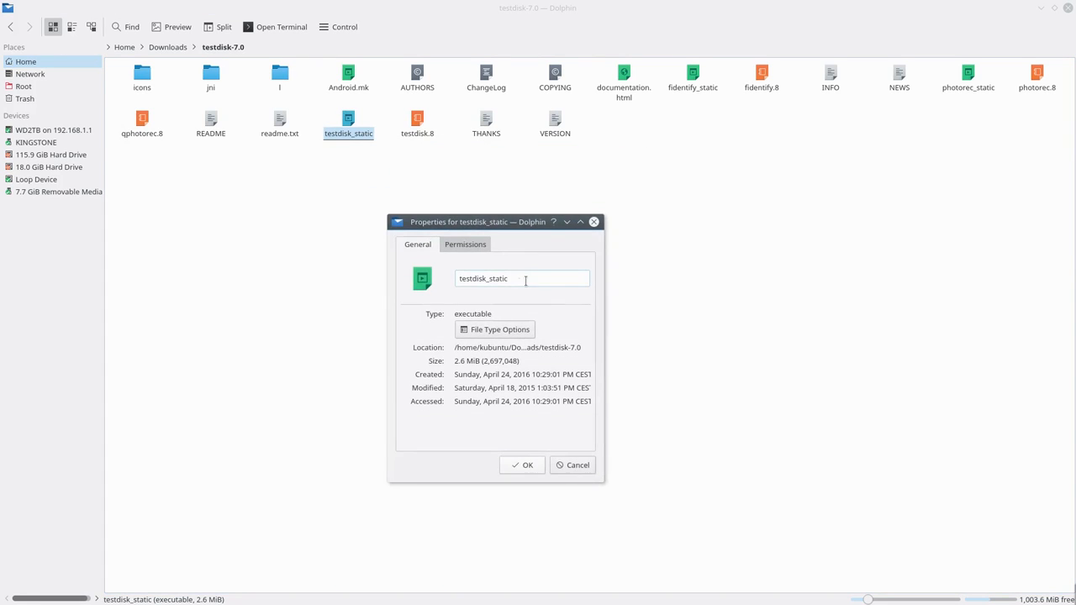
{"action": "left_click", "coordinate": [464, 244]}
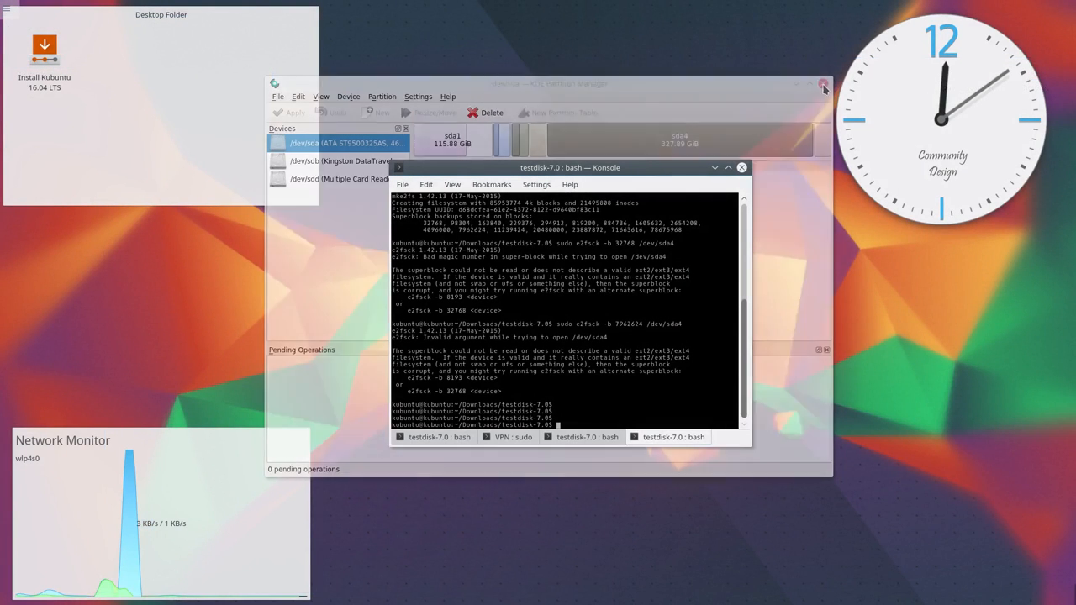
Exit the surplus testdisk-7.0 bash session, leaving three Konsole sessions.
{"action": "left_click", "coordinate": [824, 84]}
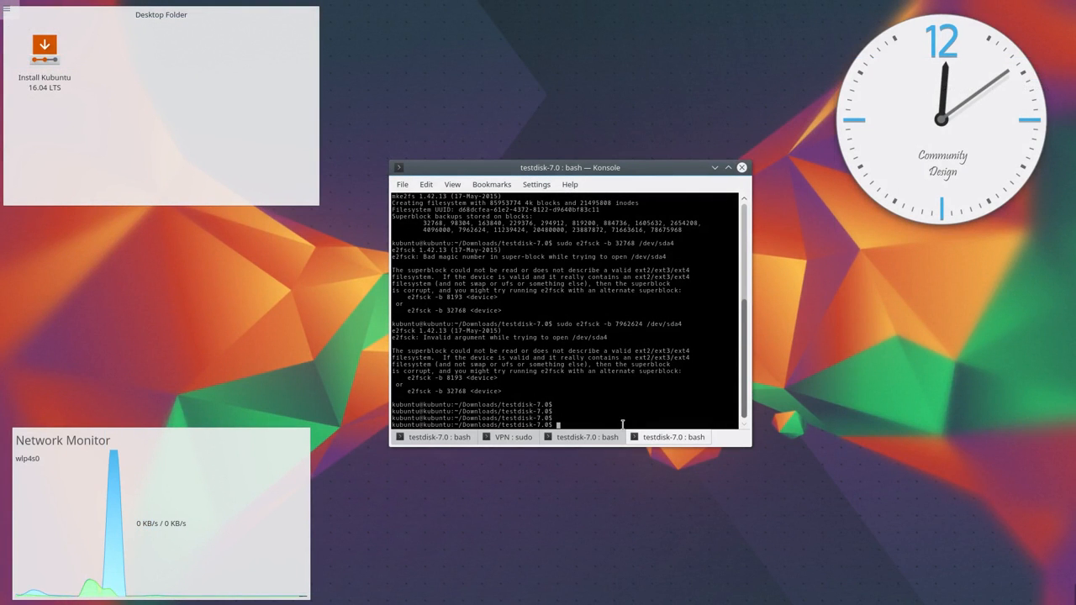
{"action": "type", "text": "exit"}
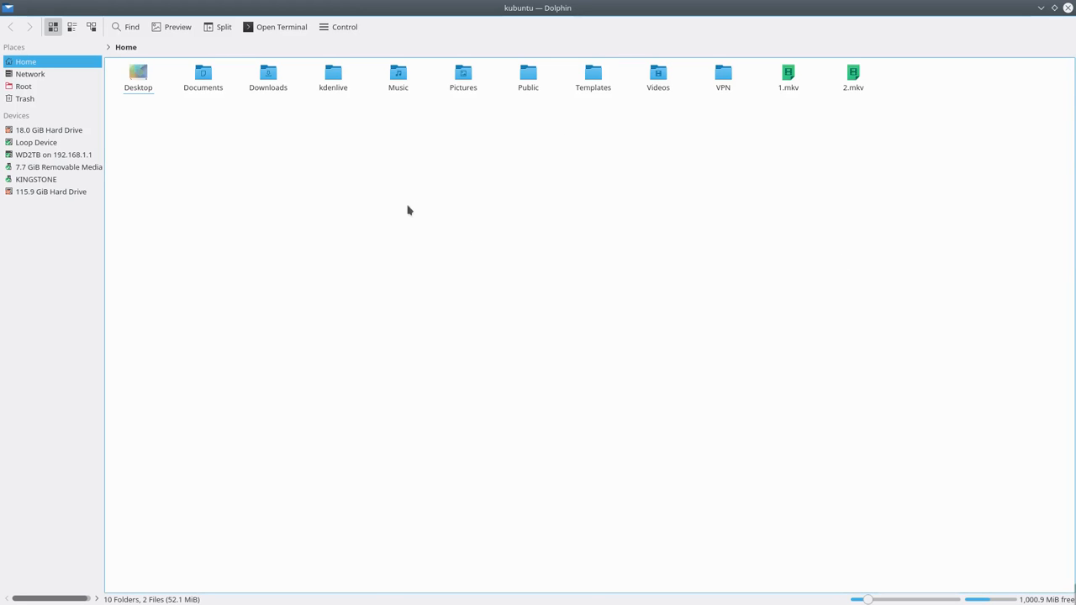
Split Dolphin and browse smb://192.168.1.1 in the left pane, showing the WD2TB share.
{"action": "left_click", "coordinate": [218, 27]}
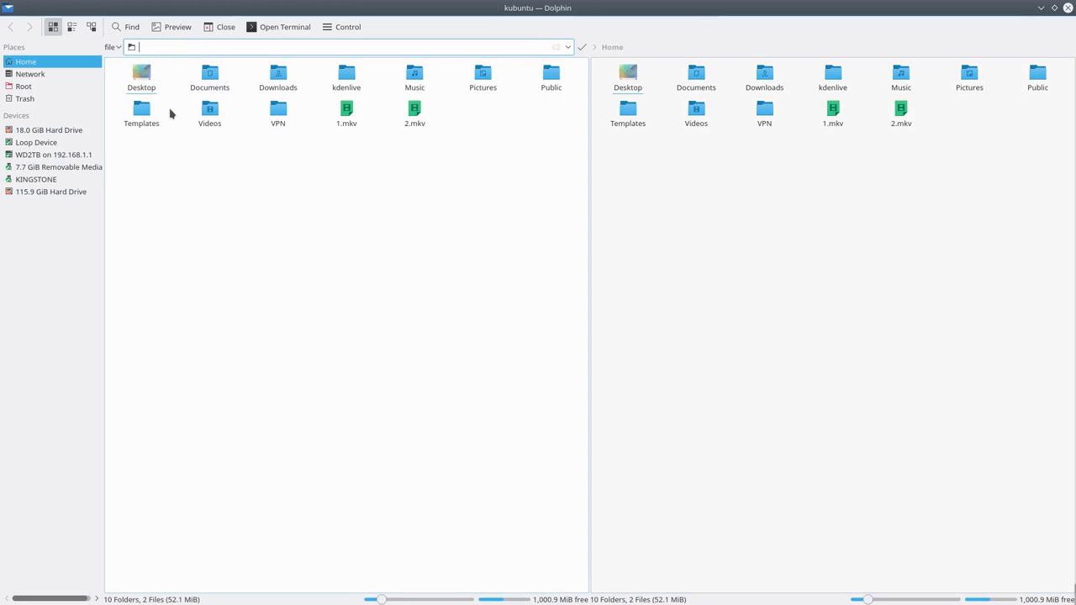
{"action": "type", "text": "smb://"}
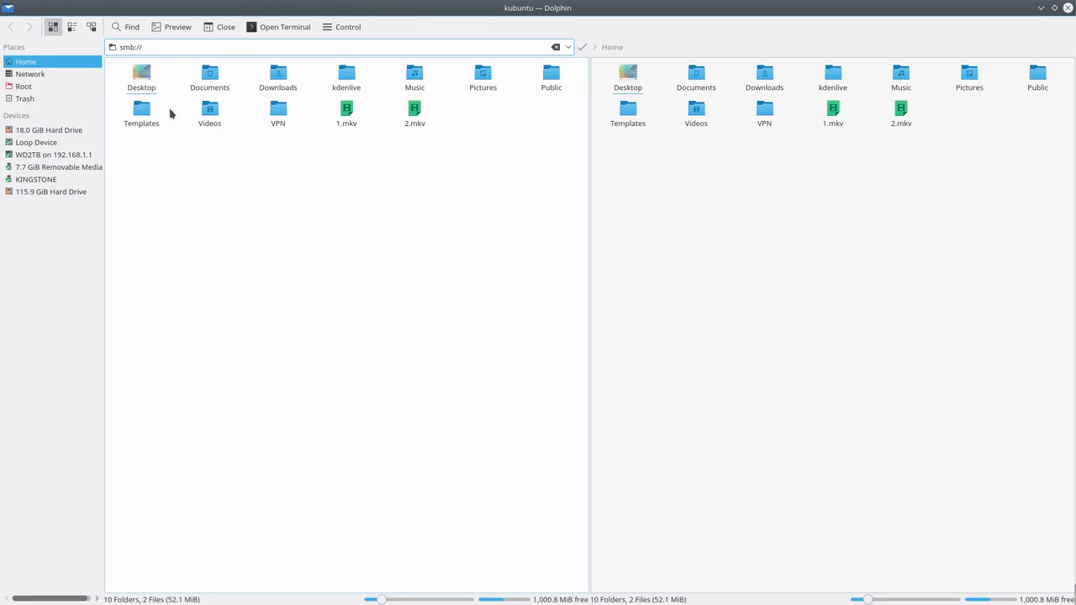
{"action": "type", "text": "192.168.1.1"}
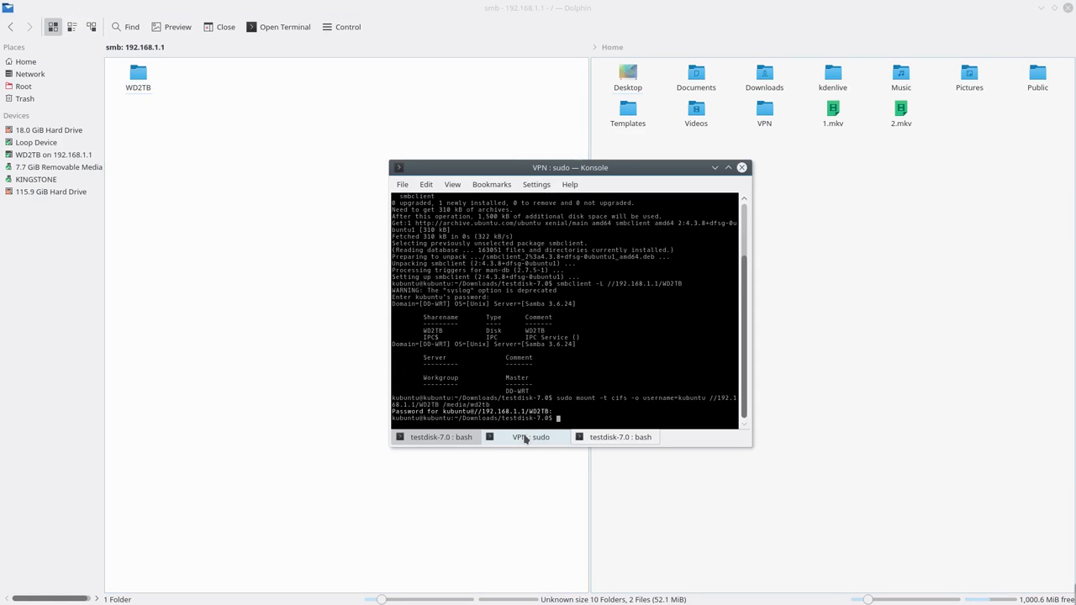
Check the VPN sudo session reports initialization completed, then return to the testdisk bash session.
{"action": "left_click", "coordinate": [531, 437]}
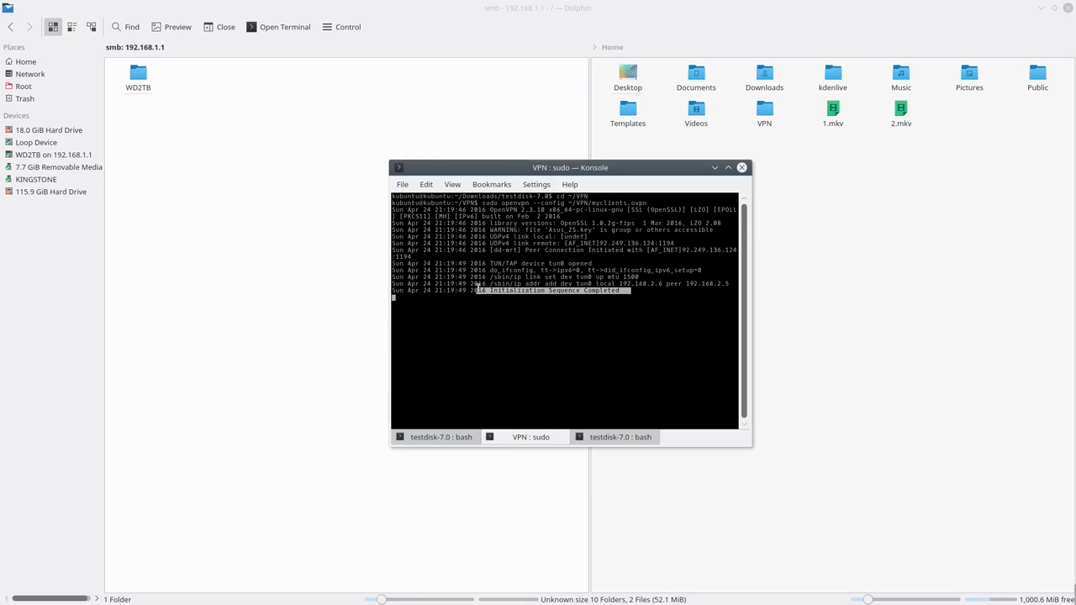
{"action": "mouse_move", "coordinate": [541, 302]}
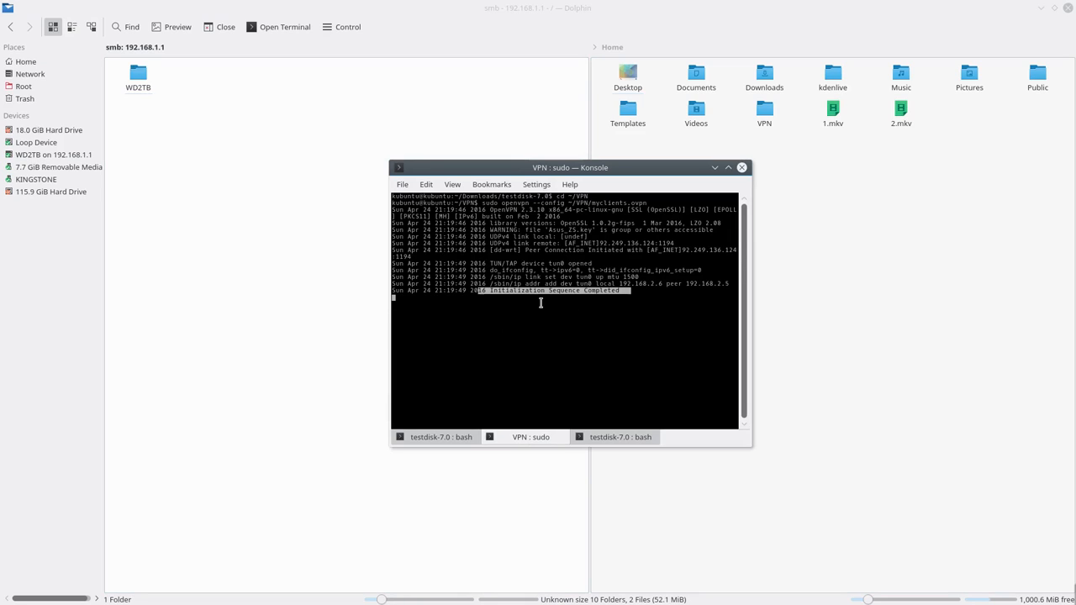
{"action": "mouse_move", "coordinate": [620, 301]}
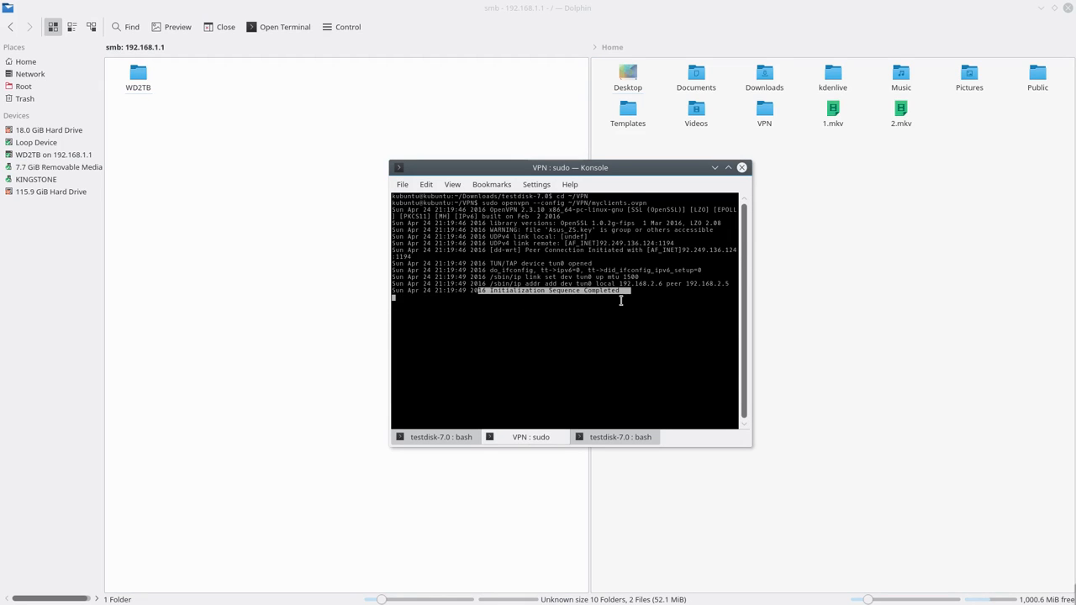
{"action": "mouse_move", "coordinate": [626, 310]}
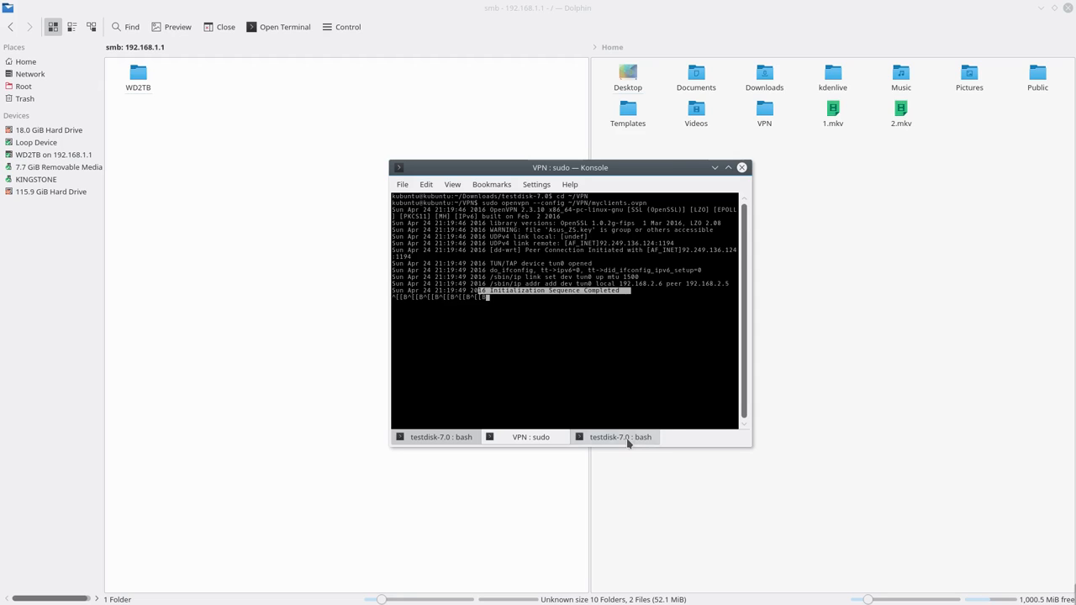
{"action": "left_click", "coordinate": [742, 168]}
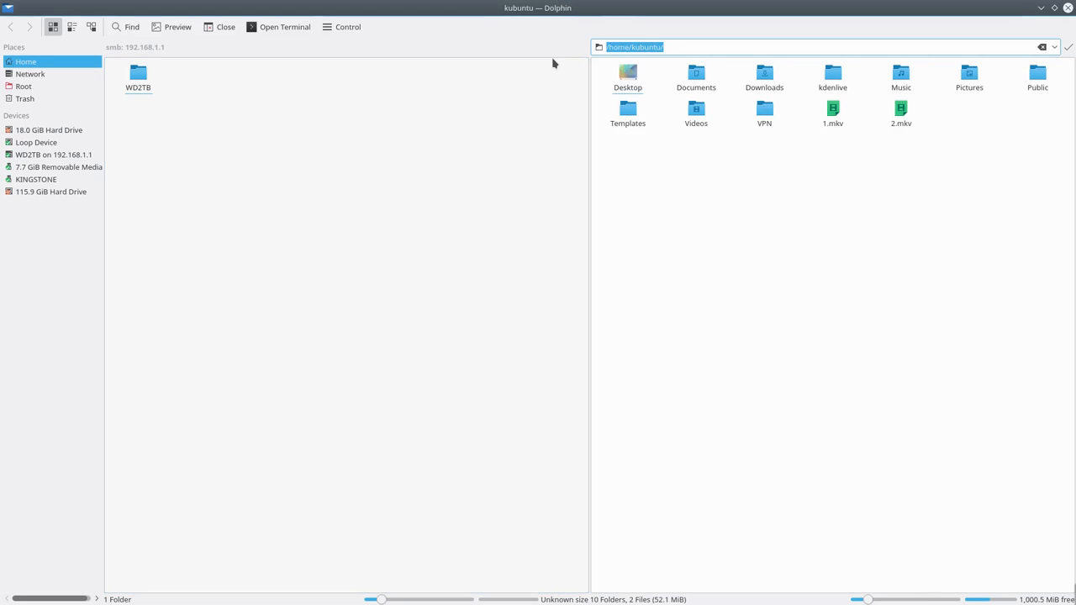
Point the right pane at /media/ and open the WD2TB share on 192.168.1.1, listing dlna, Filmek and Fotok.
{"action": "type", "text": "/media/"}
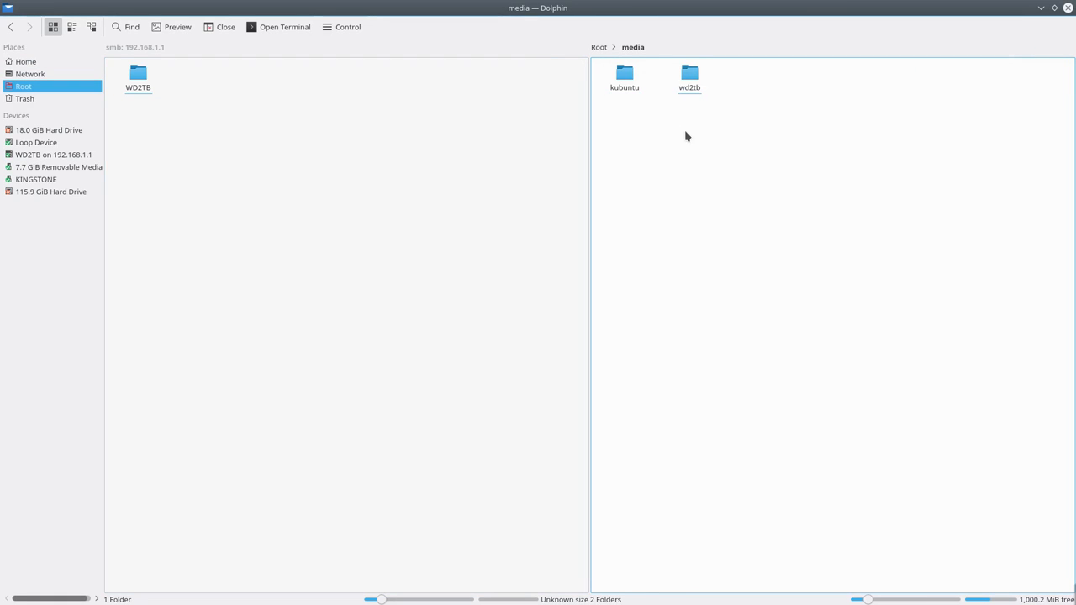
{"action": "left_click", "coordinate": [138, 76]}
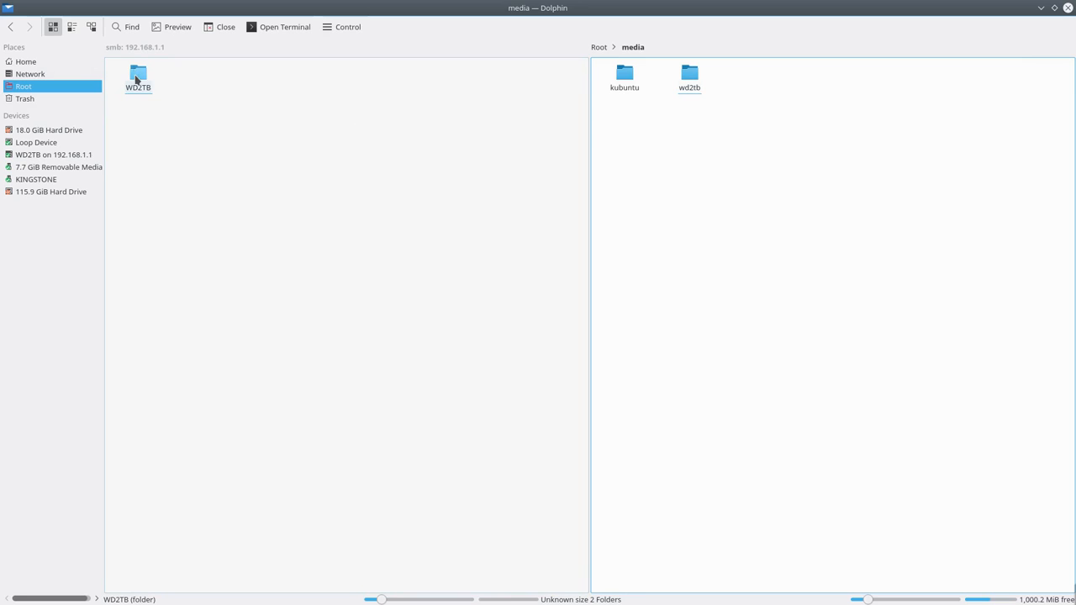
{"action": "double_click", "coordinate": [138, 74]}
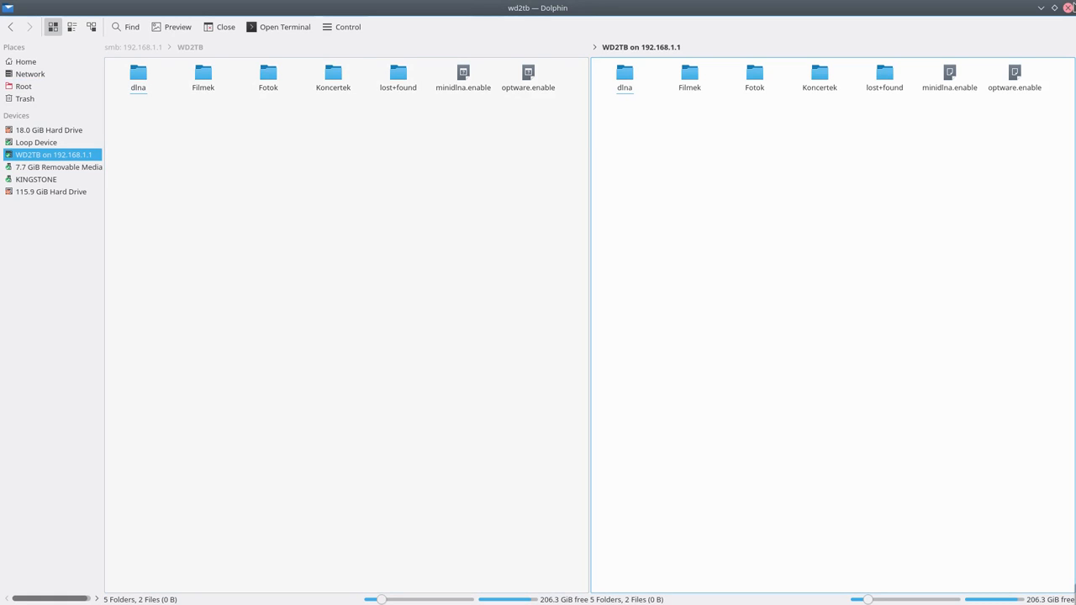
{"action": "mouse_move", "coordinate": [1070, 12]}
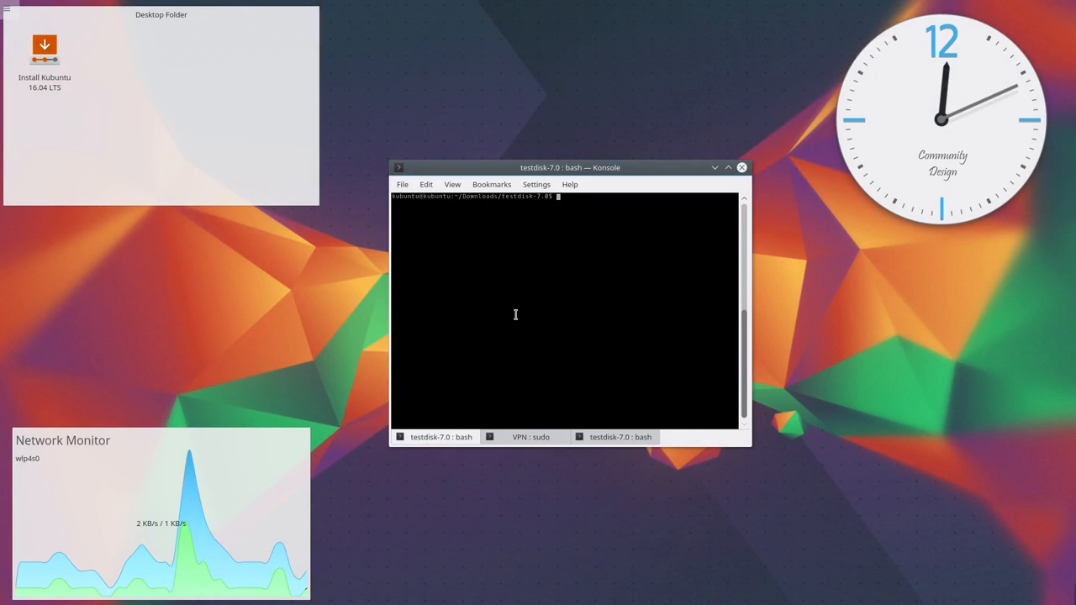
Start sudo ./testdisk_static and choose Create for a new log file.
{"action": "type", "text": "sudo ./testdisk_static"}
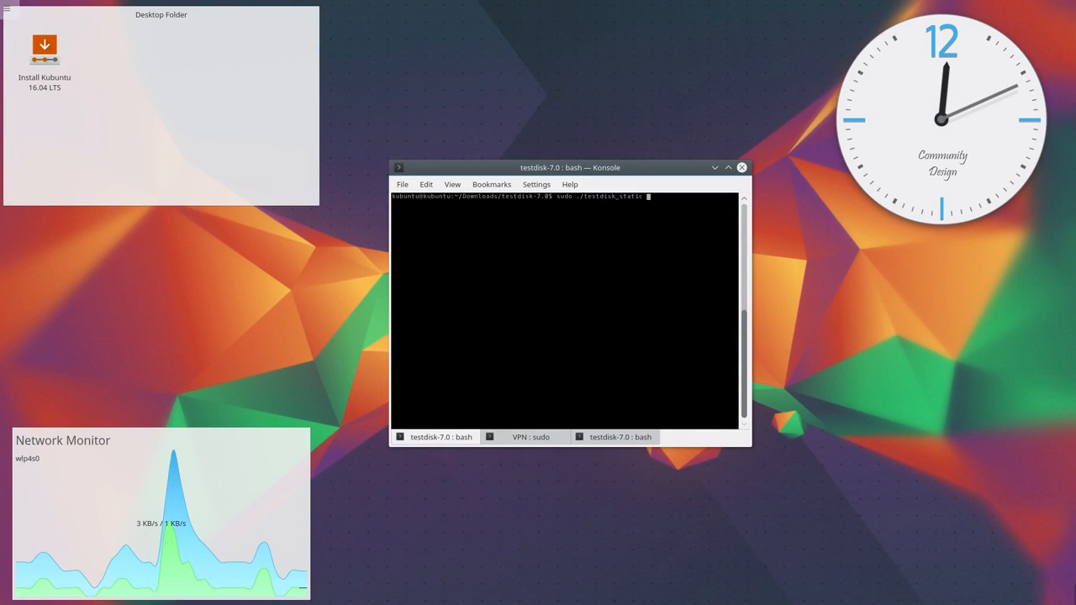
{"action": "key", "text": "Return"}
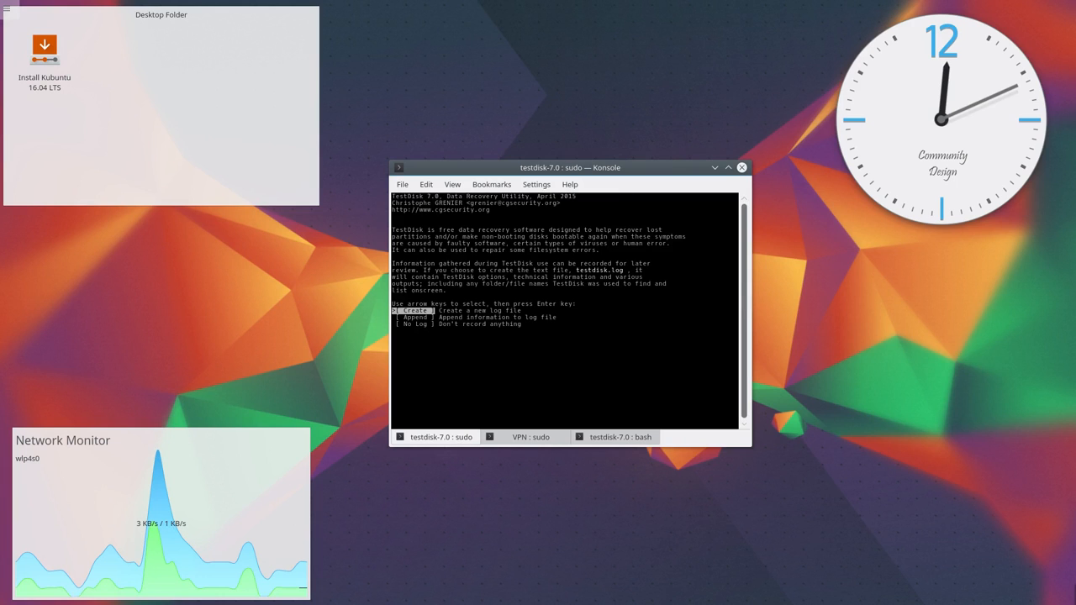
{"action": "key", "text": "Return"}
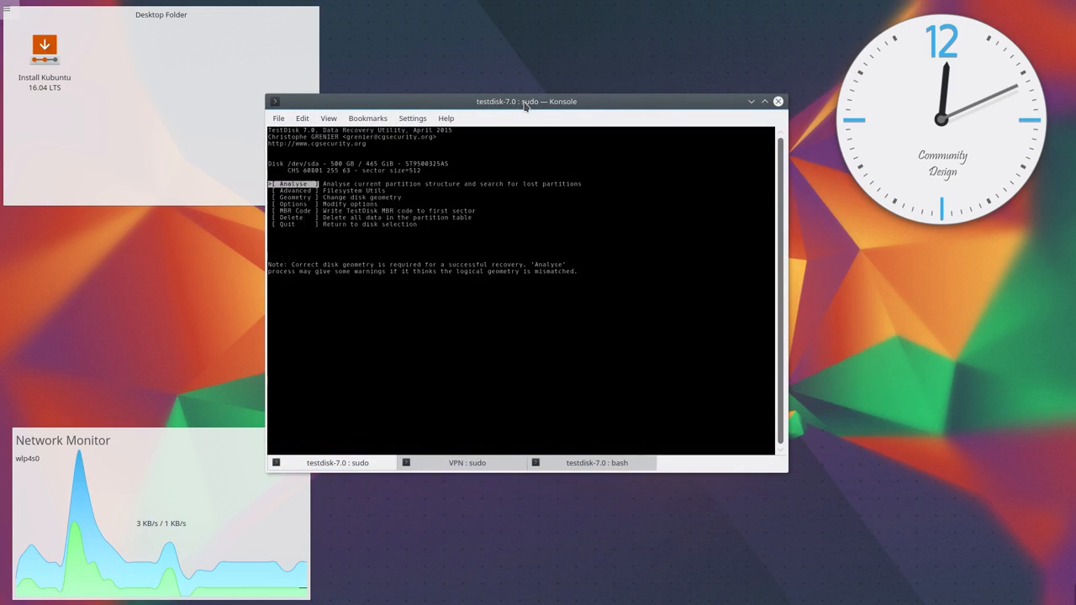
Quick Search the disk in TestDisk, select the Linux partition and list its files including lost+found.
{"action": "key", "text": "Return"}
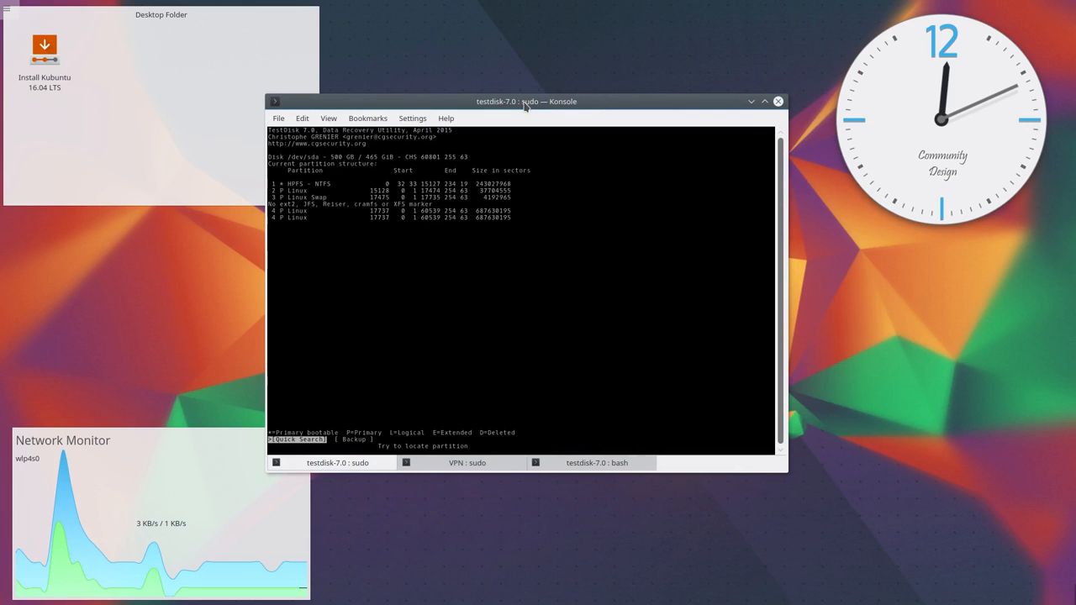
{"action": "key", "text": "Return"}
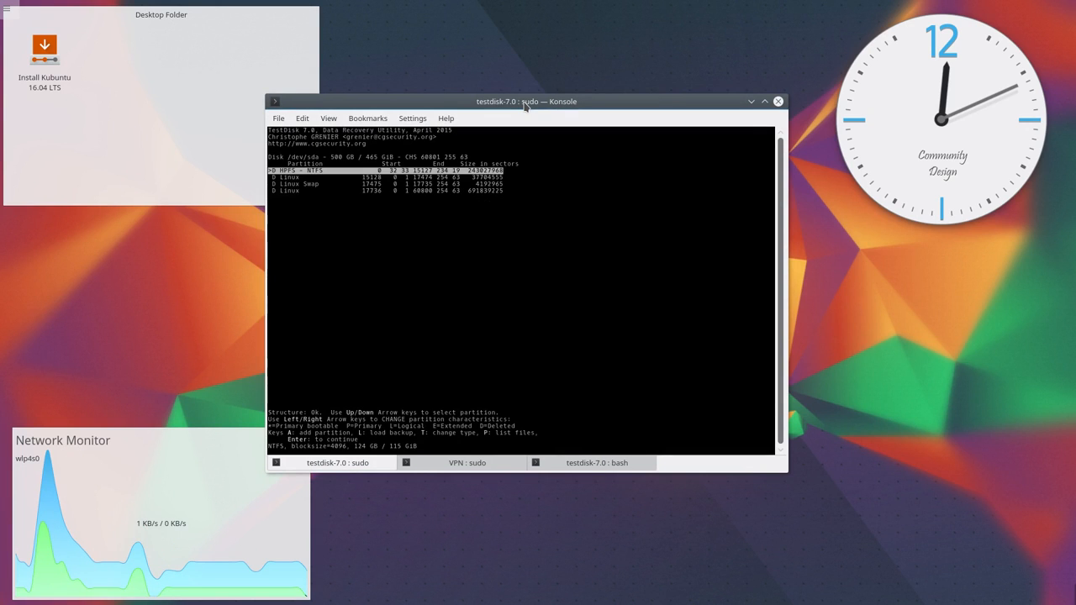
{"action": "key", "text": "Down"}
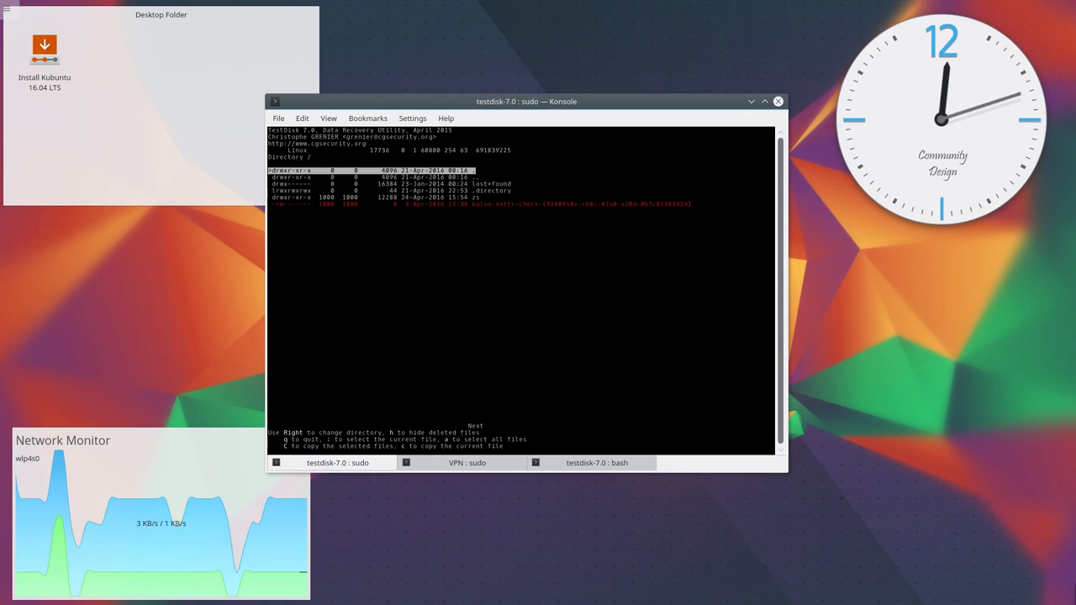
Select the user's folder in the recovered listing and start the copy with C.
{"action": "key", "text": "Down"}
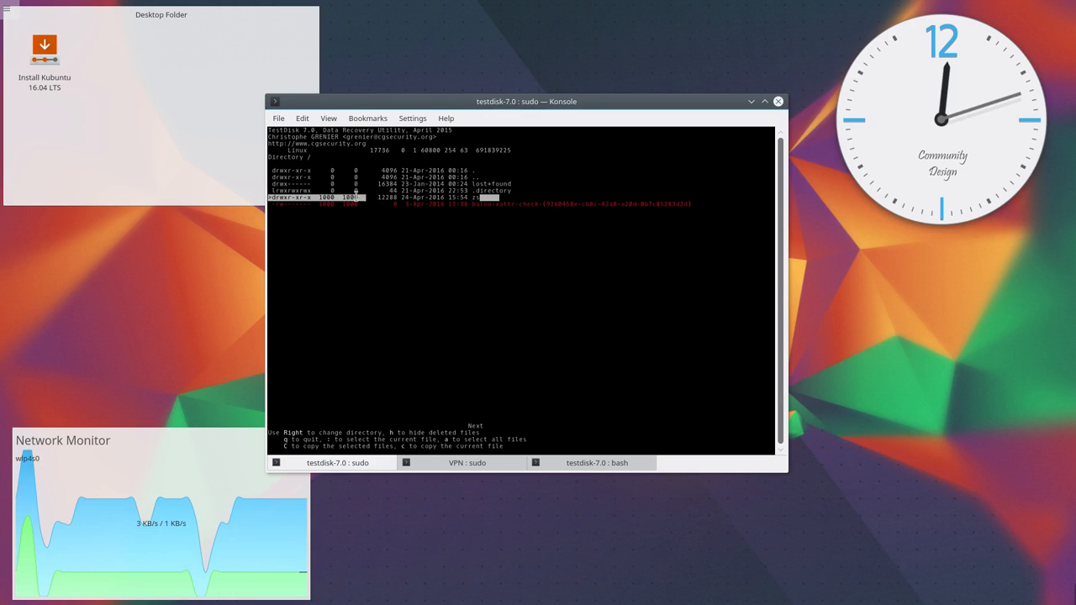
{"action": "key", "text": "Down"}
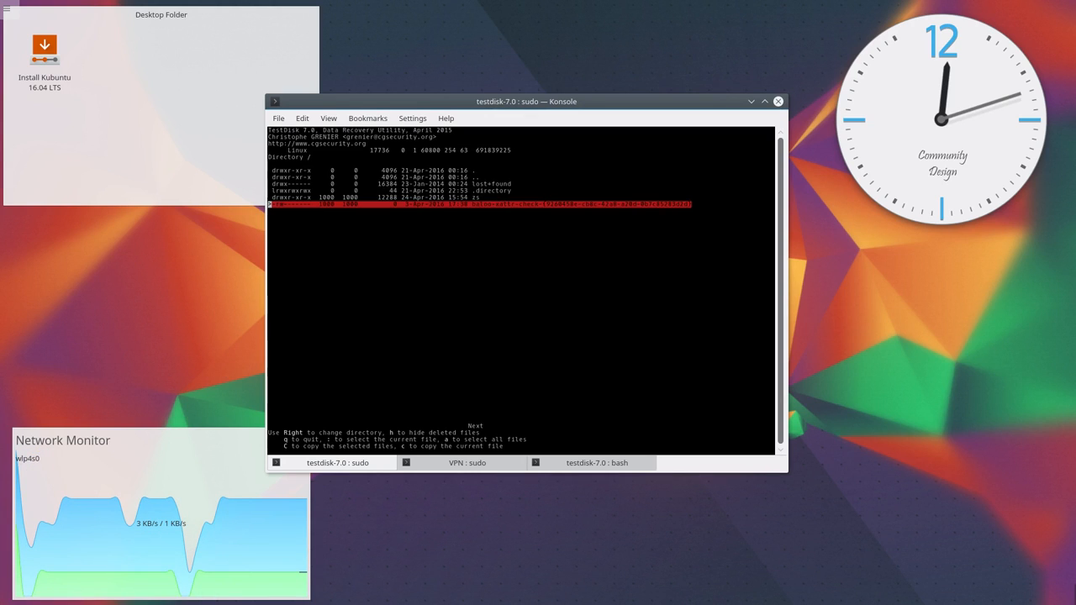
{"action": "key", "text": "Up"}
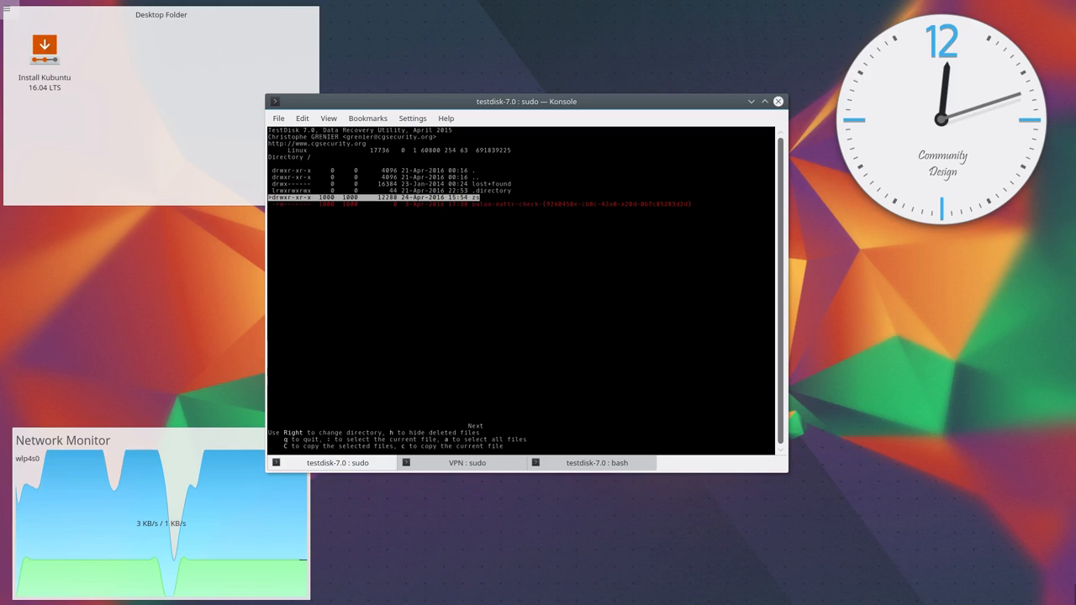
{"action": "mouse_move", "coordinate": [427, 501]}
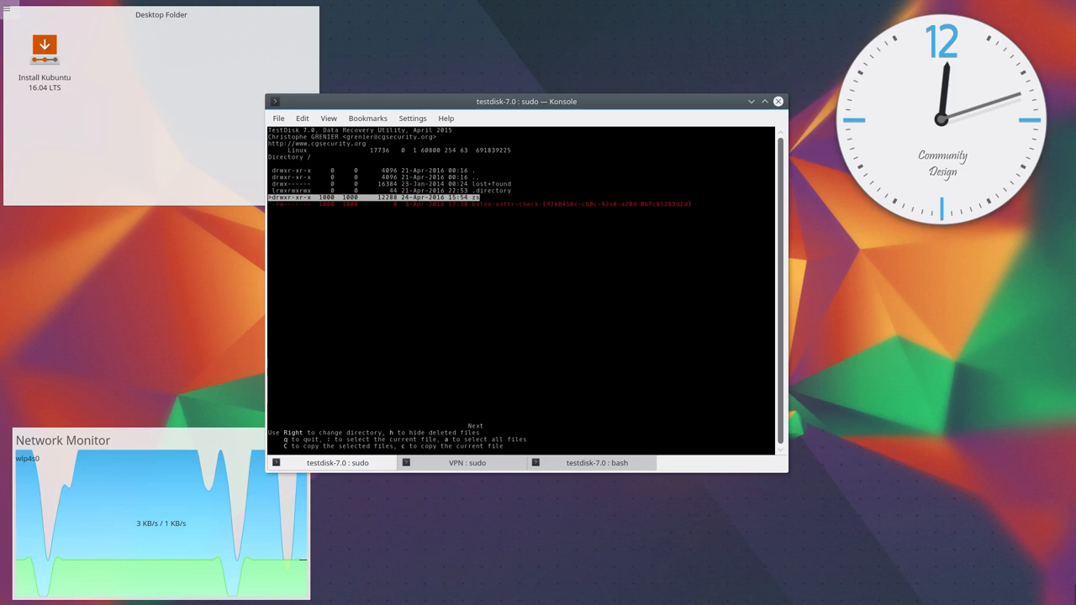
{"action": "key", "text": "Down"}
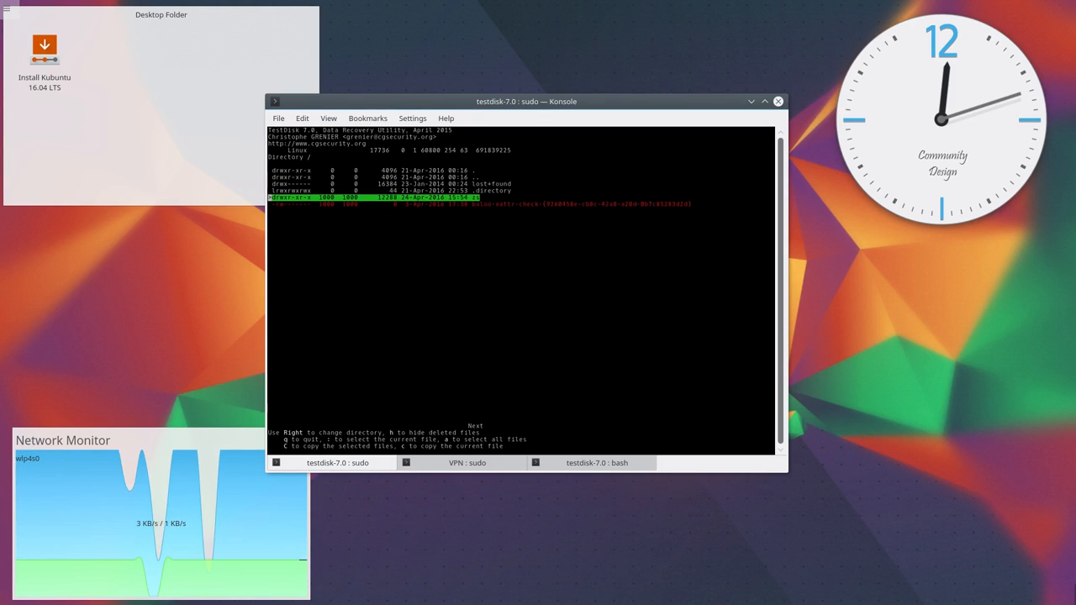
{"action": "key", "text": "C"}
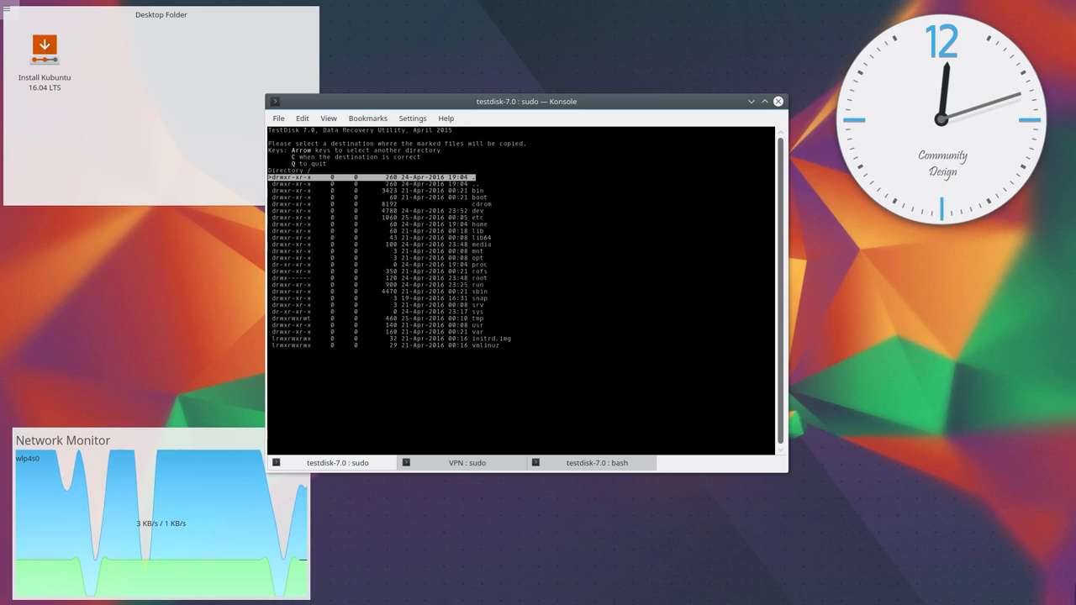
Navigate the destination browser into the share's folder under /media.
{"action": "key", "text": "Down"}
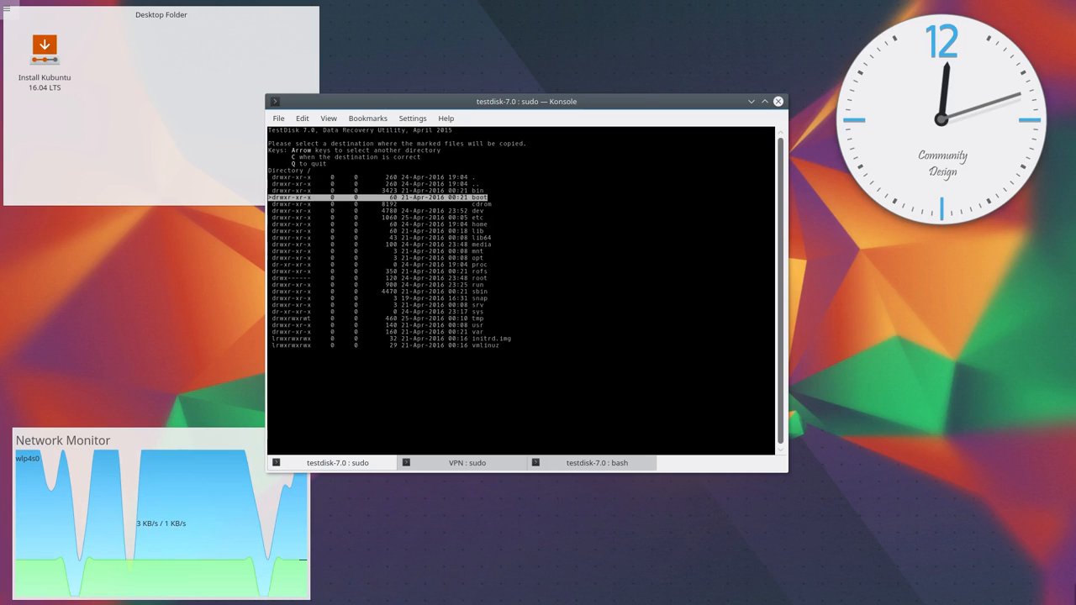
{"action": "key", "text": "Down"}
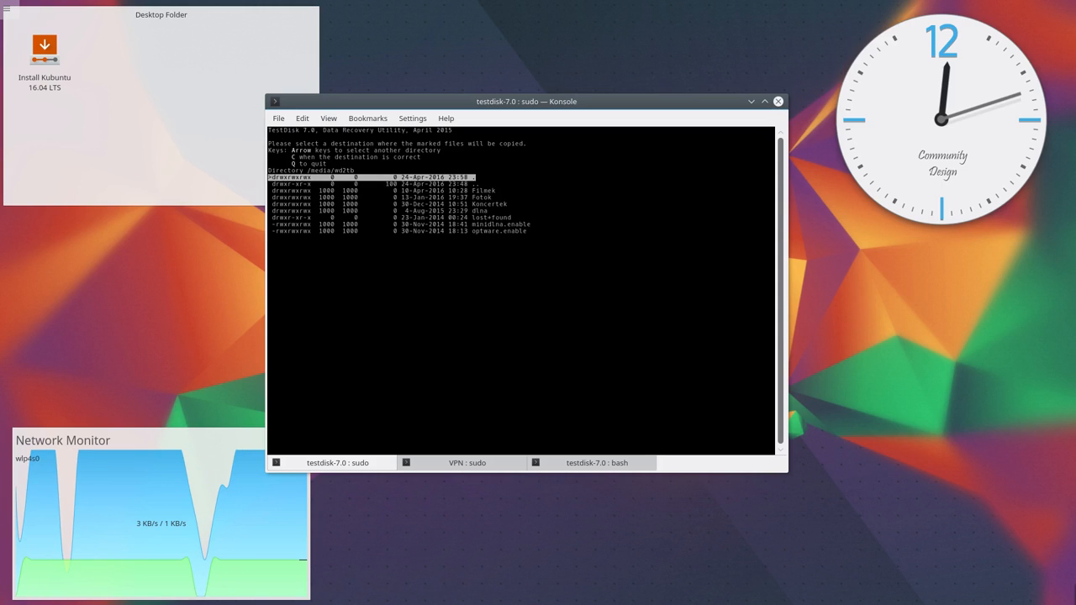
{"action": "key", "text": "Down"}
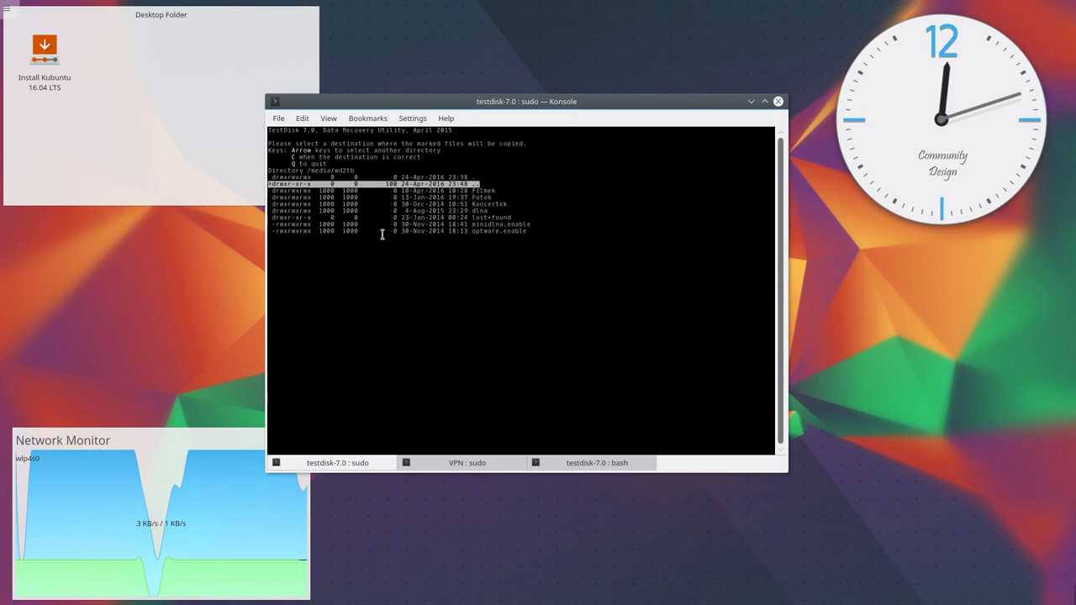
{"action": "mouse_move", "coordinate": [473, 314]}
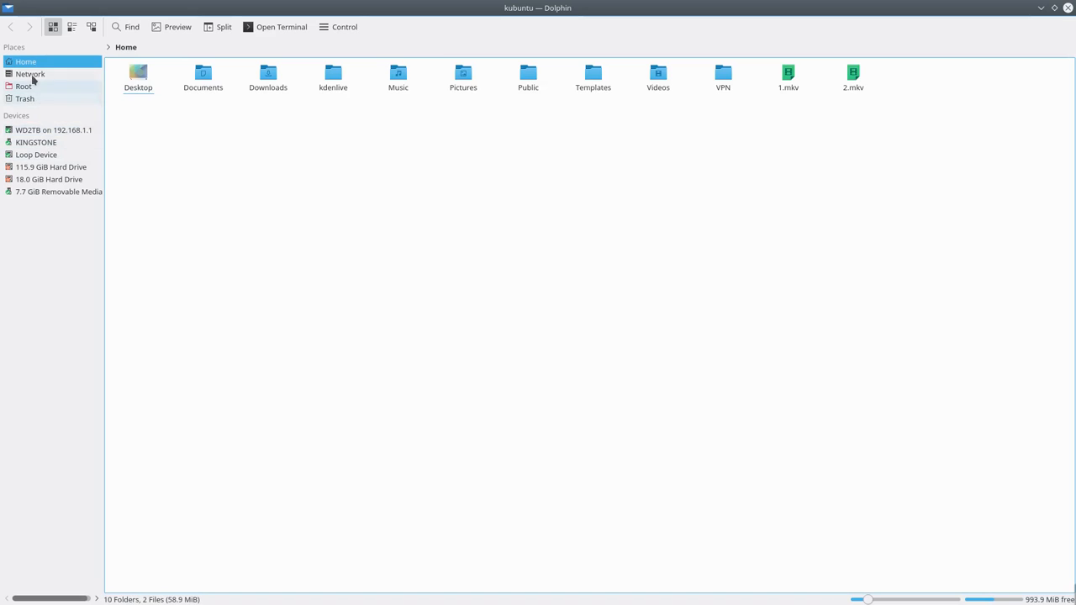
Browse from Network / Samba Shares to smb://192.168.1.1/WD2TB.
{"action": "left_click", "coordinate": [30, 74]}
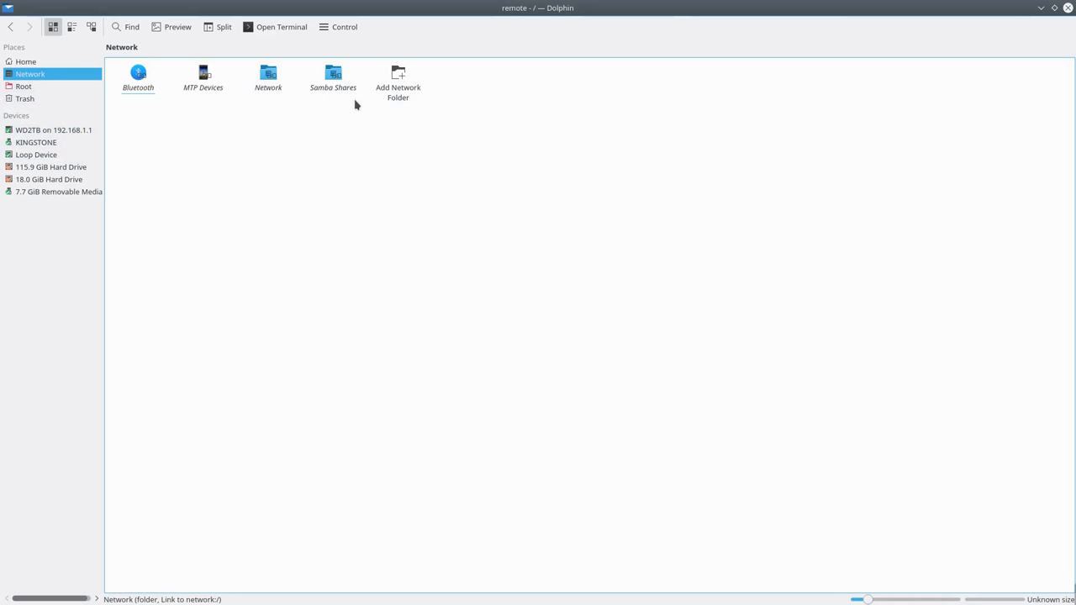
{"action": "double_click", "coordinate": [333, 76]}
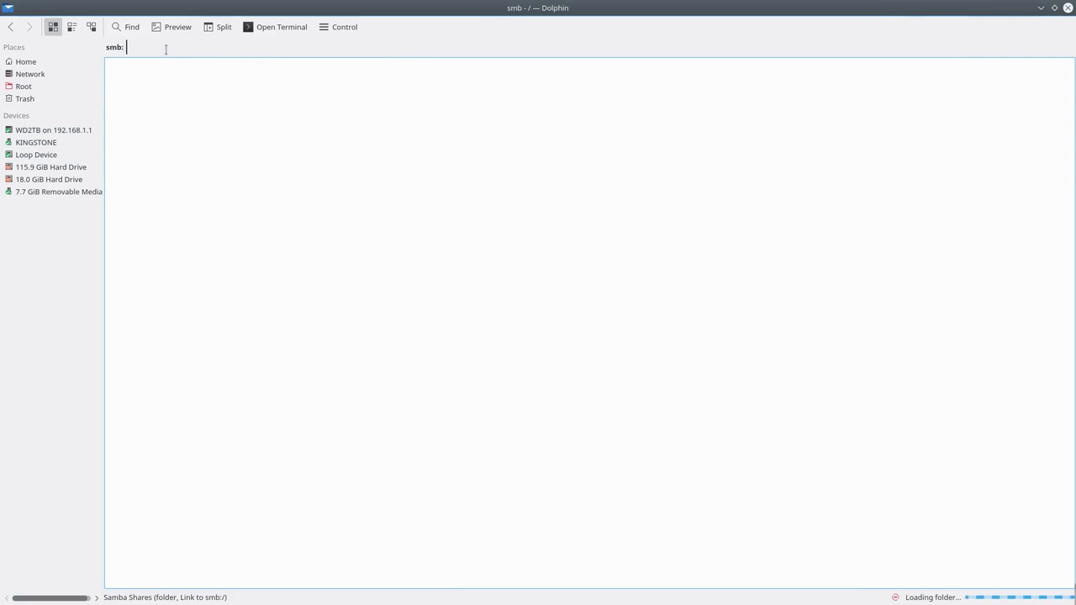
{"action": "key", "text": "Return"}
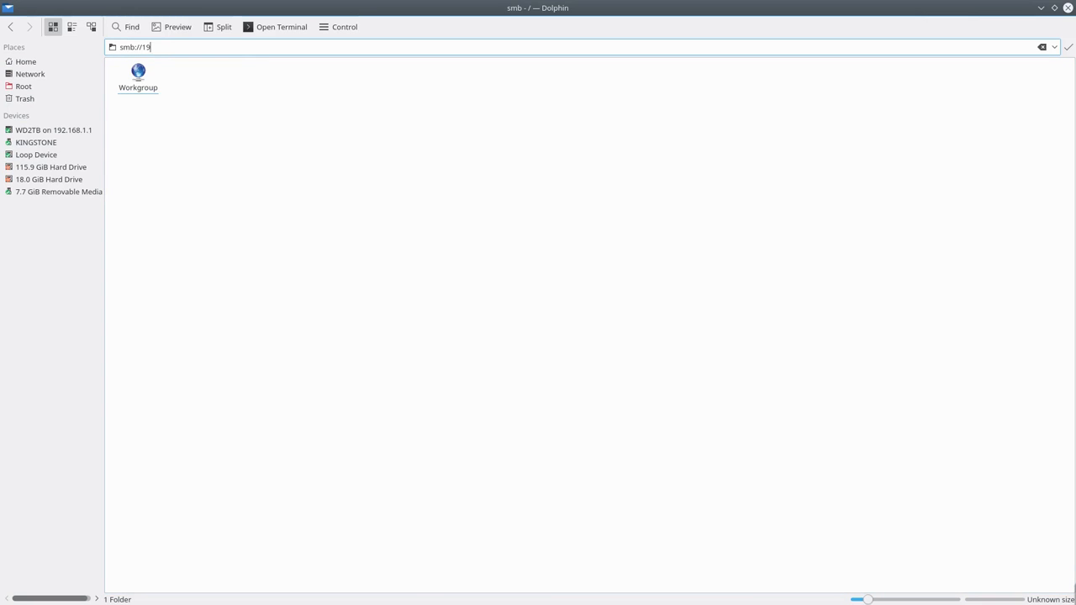
{"action": "key", "text": "Return"}
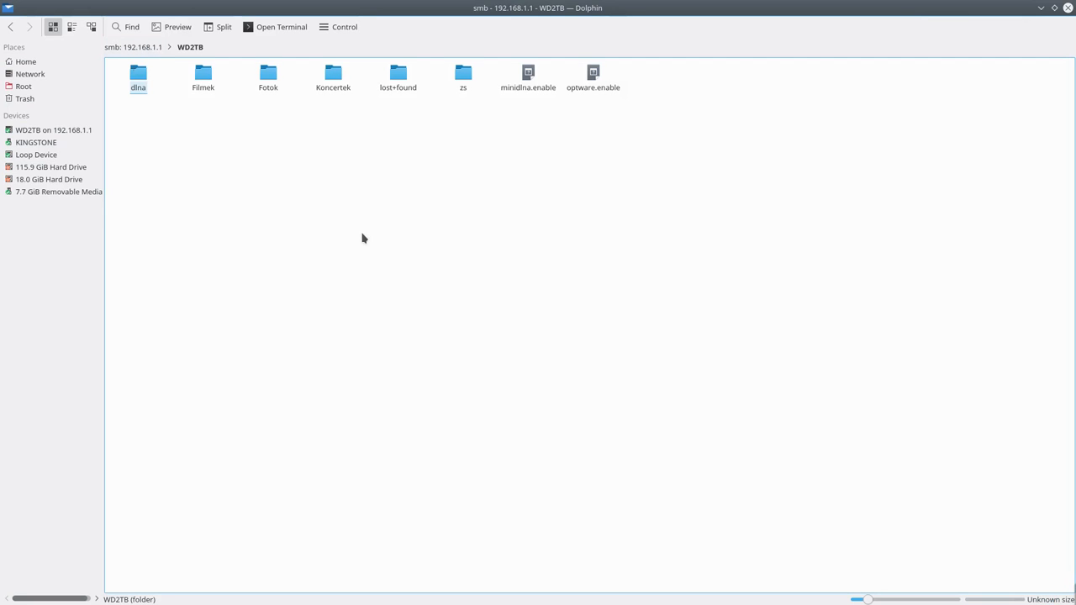
{"action": "left_click", "coordinate": [464, 76]}
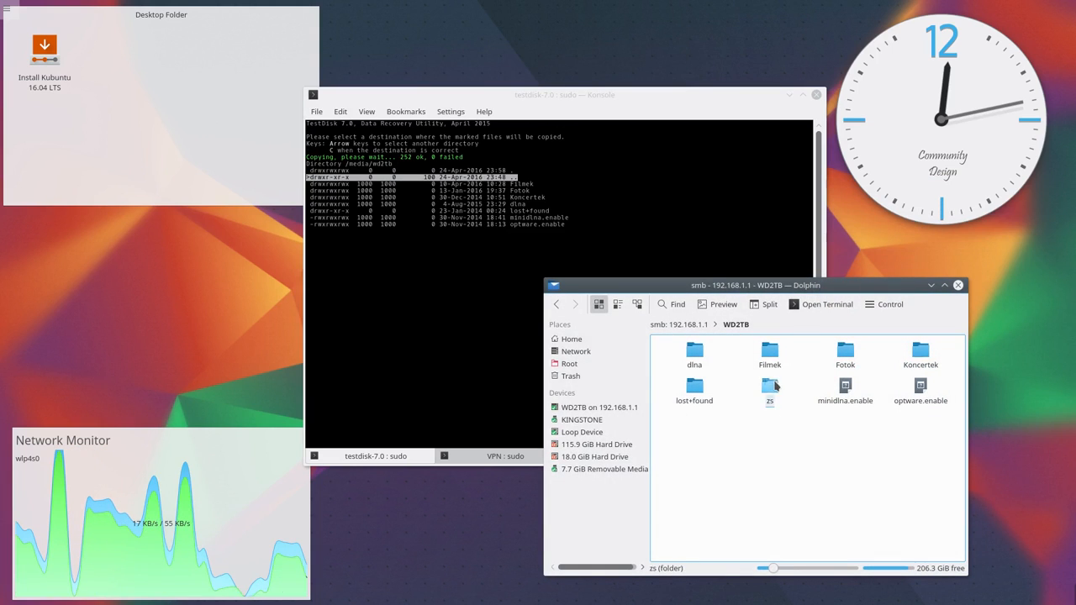
Enter the zs folder and enable Show Hidden Files to reveal .gconf, .gnome2, .java.
{"action": "double_click", "coordinate": [770, 388]}
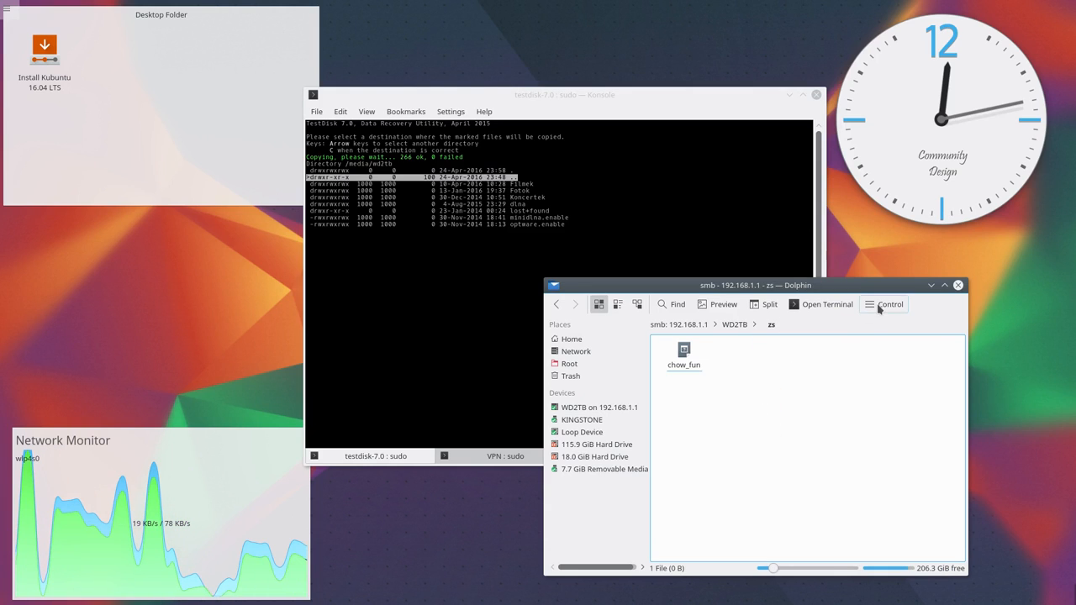
{"action": "left_click", "coordinate": [888, 303]}
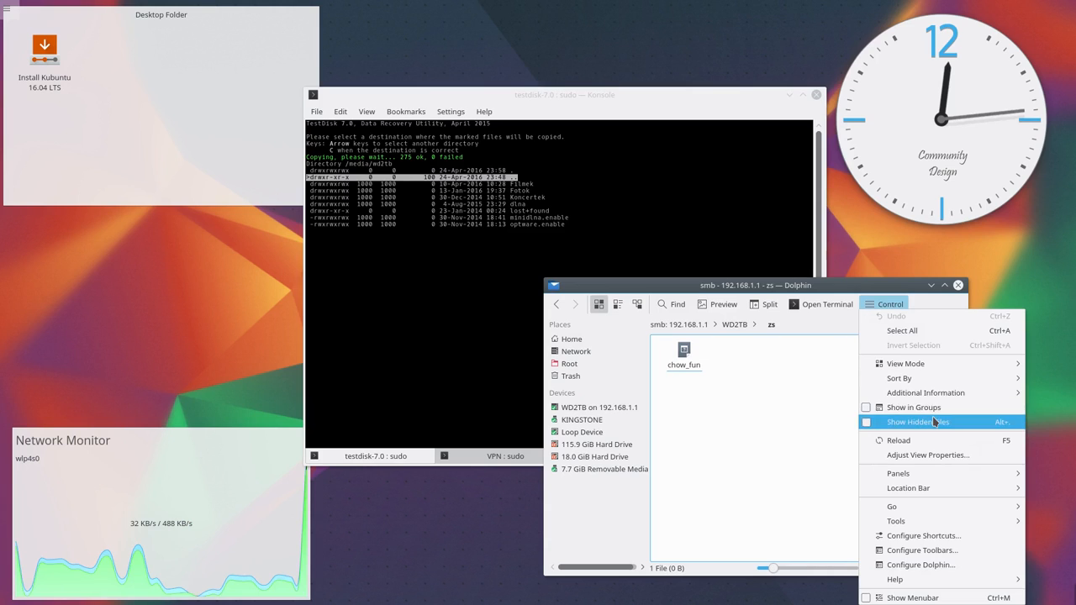
{"action": "left_click", "coordinate": [915, 420]}
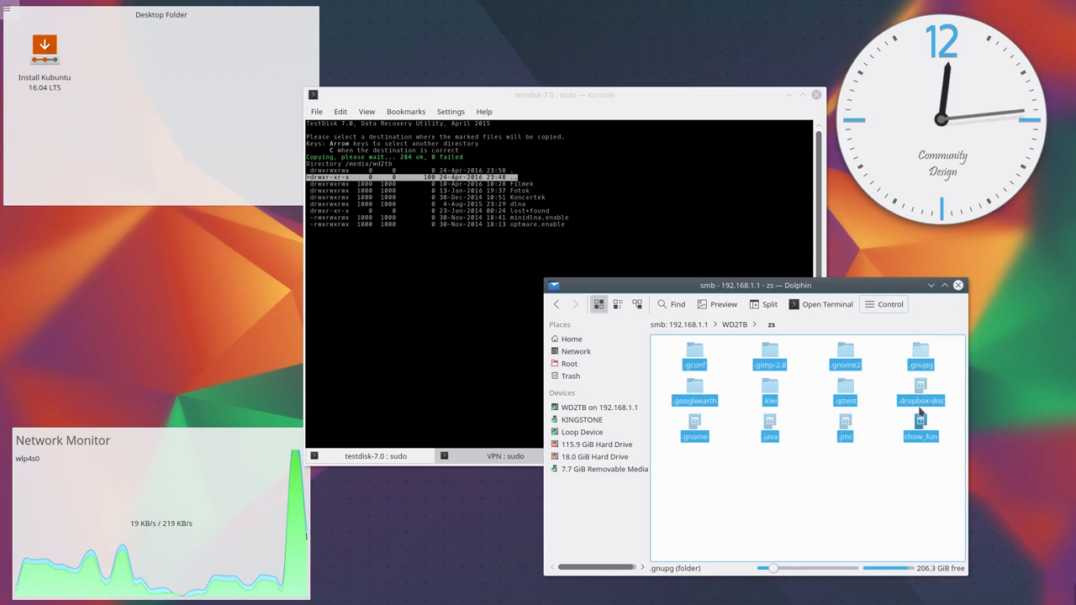
{"action": "left_click", "coordinate": [880, 498]}
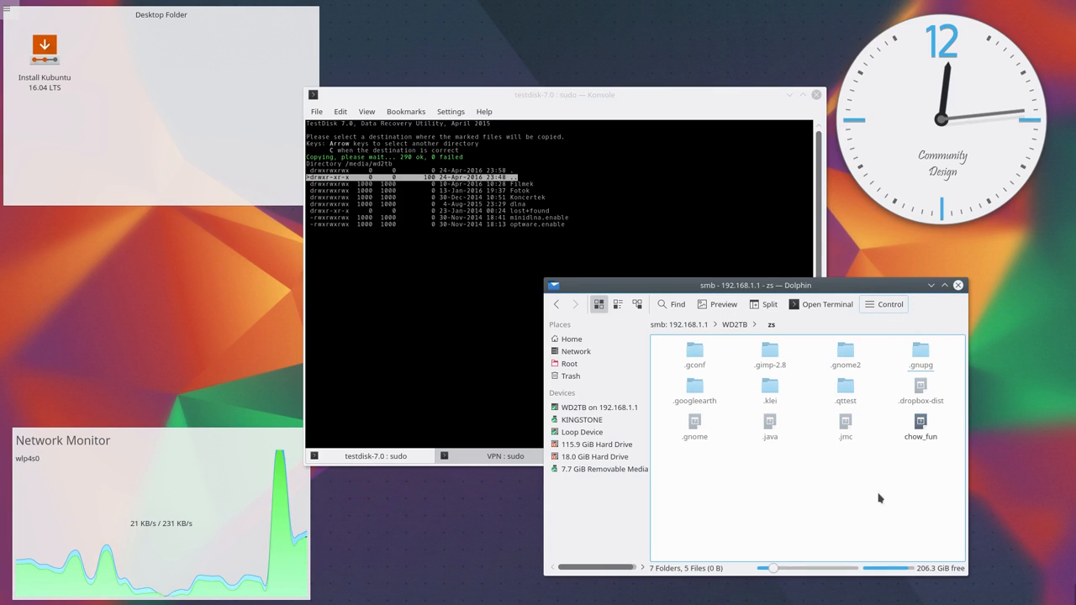
{"action": "mouse_move", "coordinate": [801, 508]}
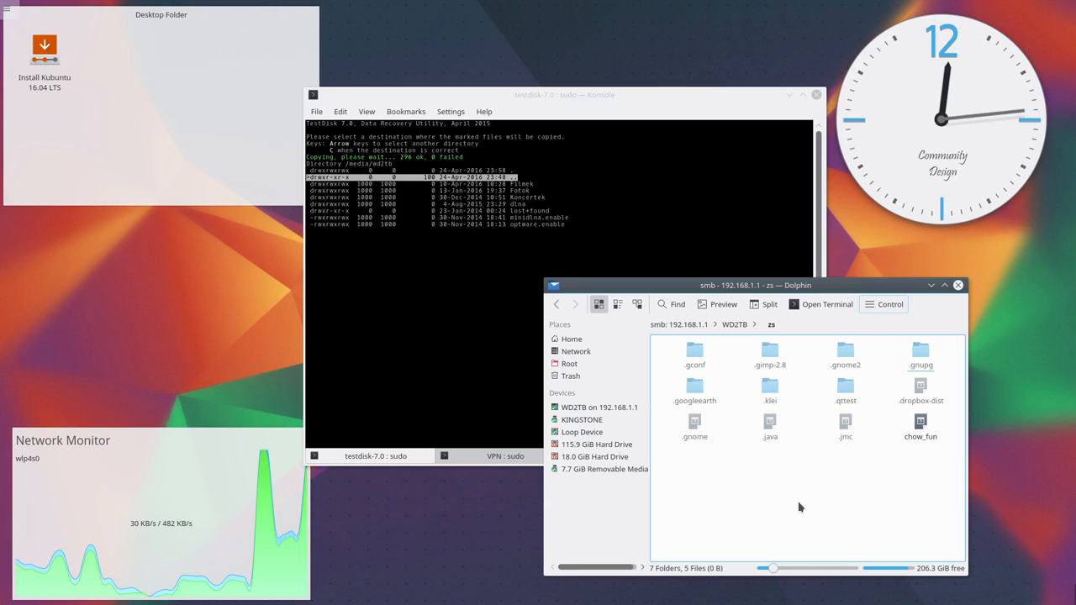